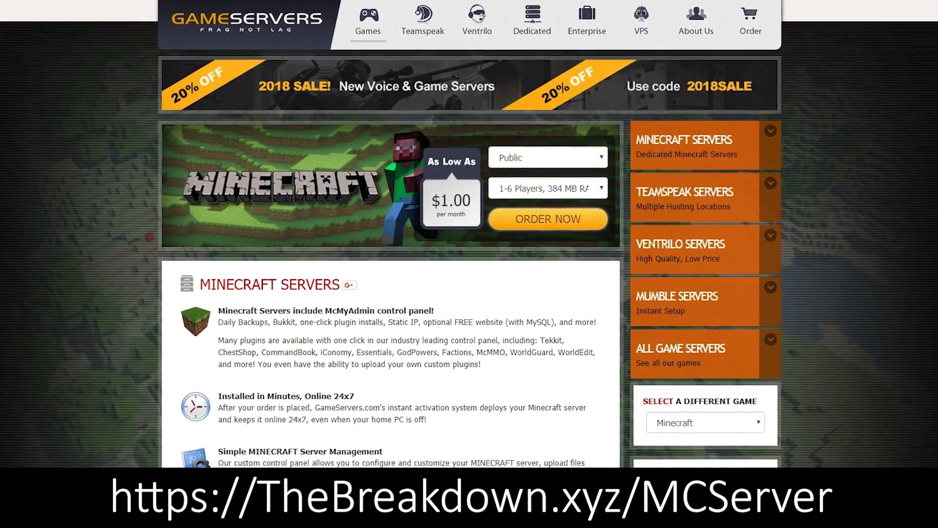
Show the launcher's Launch options list with the OptiFine, Latest release and Latest snapshot profiles.
scroll("down", 3)
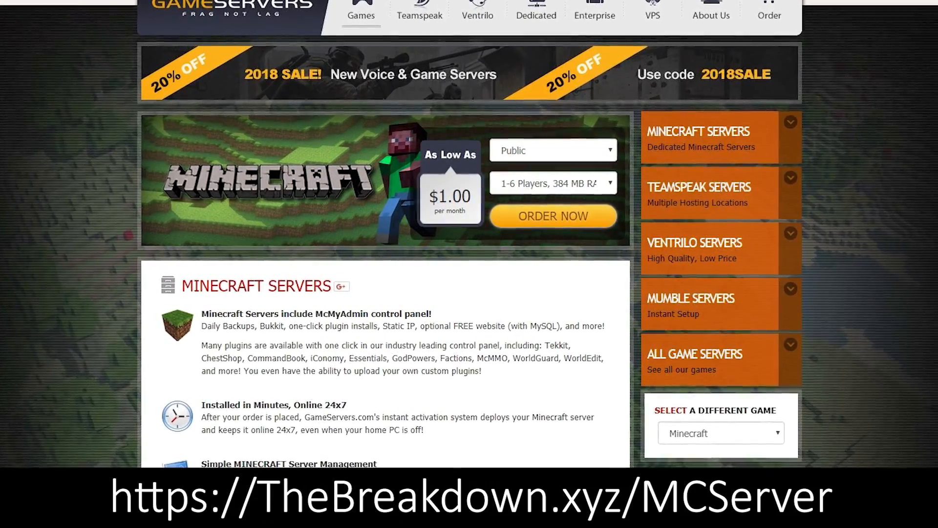
scroll("down", 3)
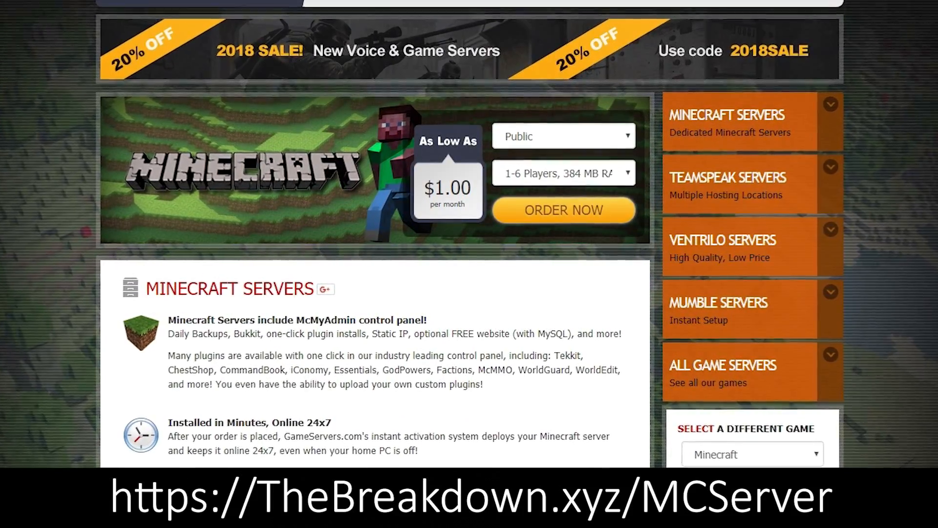
scroll("down", 3)
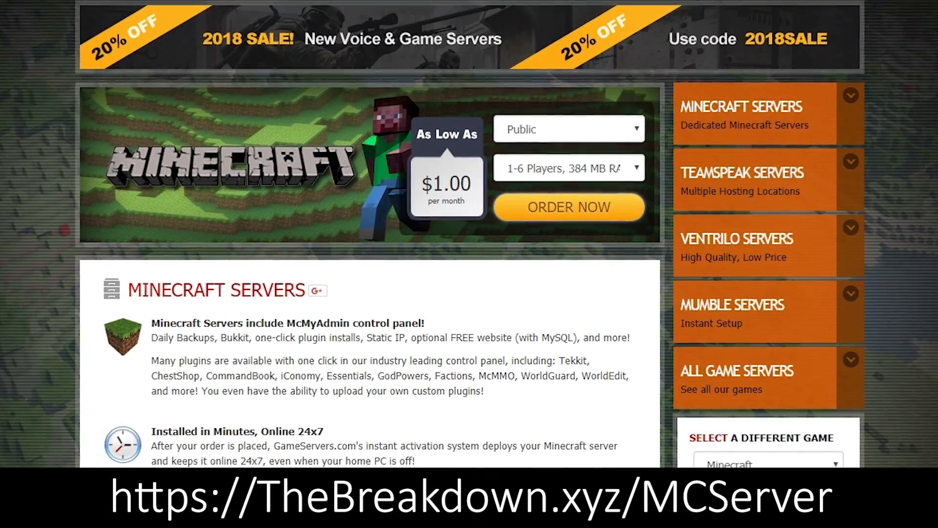
scroll("down", 3)
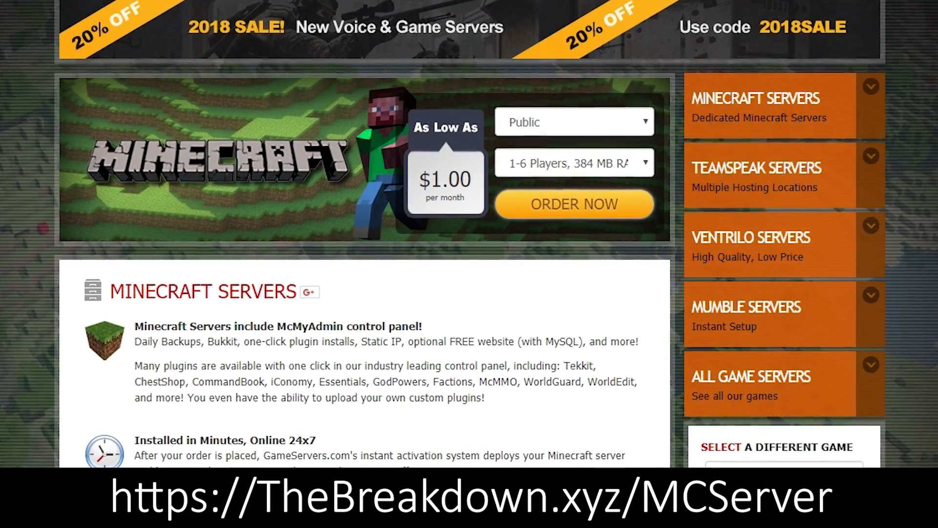
scroll("down", 3)
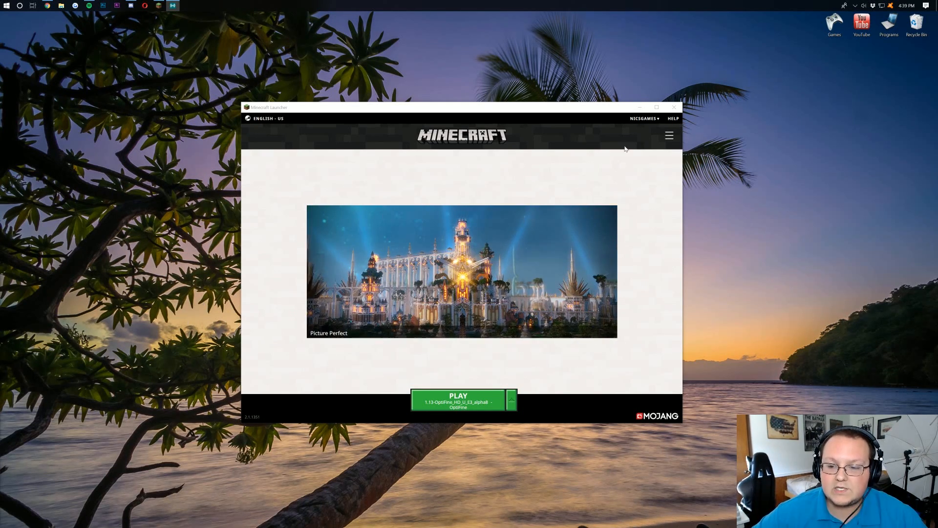
left_click(668, 134)
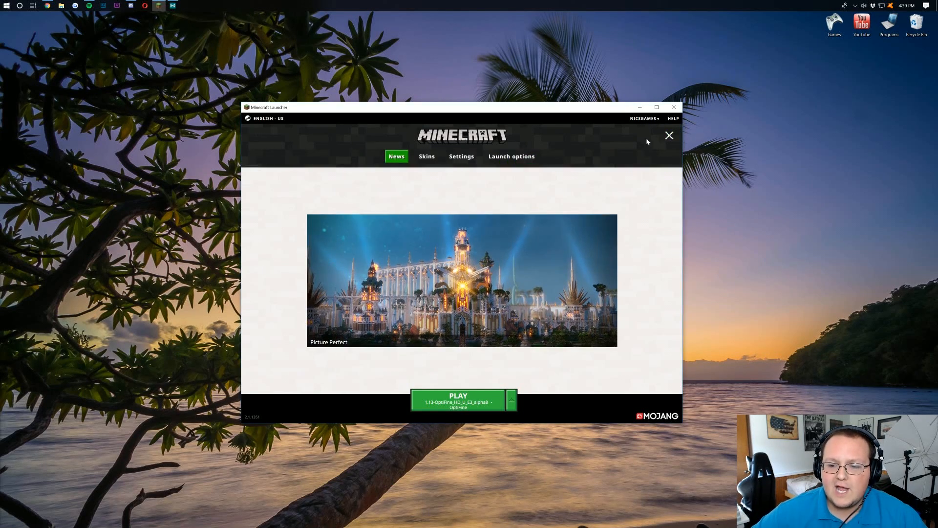
mouse_move(658, 137)
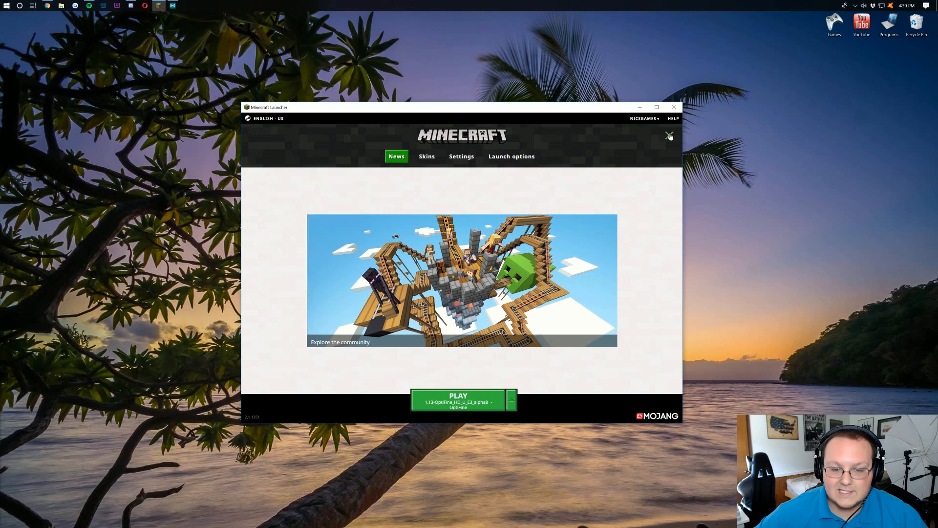
left_click(511, 156)
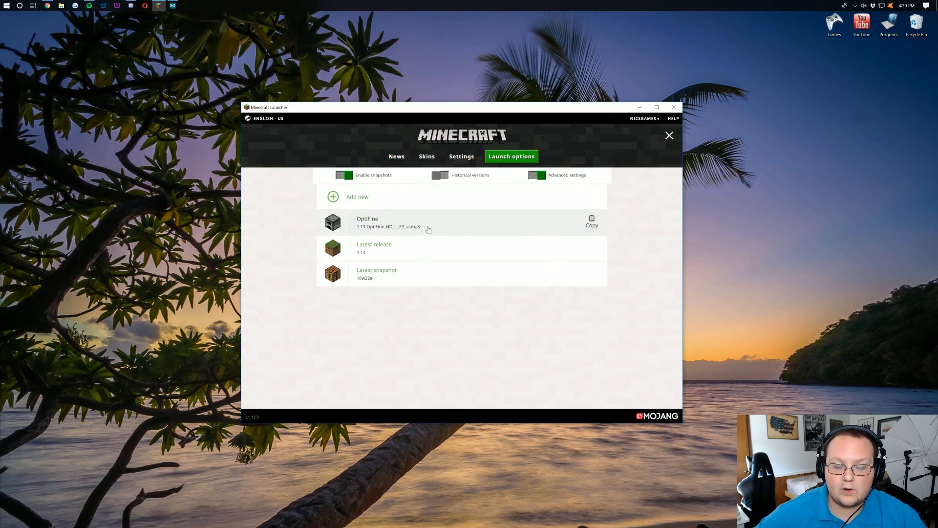
Edit the OptiFine profile: enable a 1920×1080 resolution and custom JVM arguments.
left_click(367, 222)
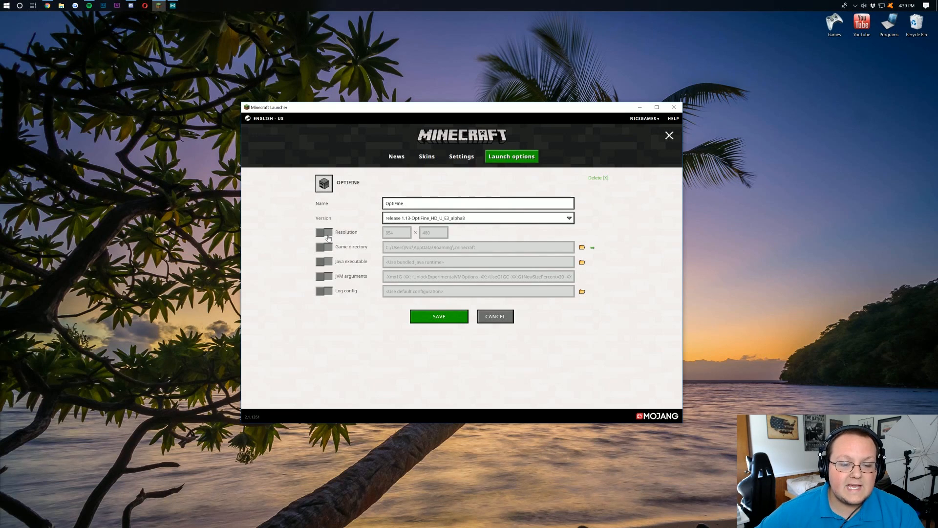
left_click(324, 233)
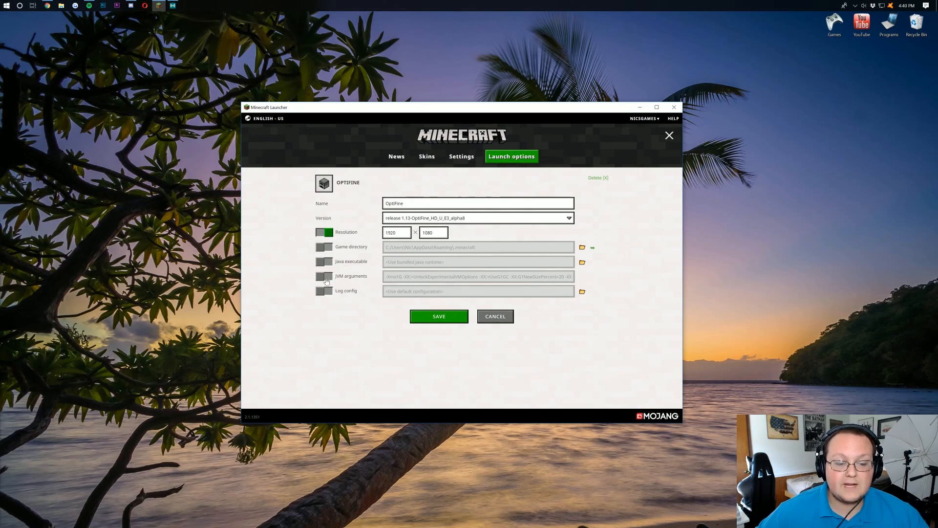
left_click(324, 276)
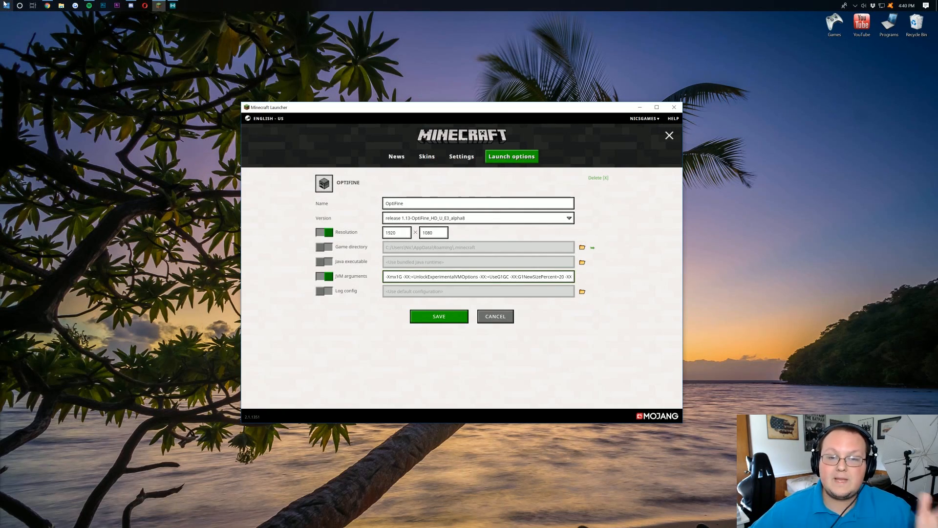
left_click(5, 5)
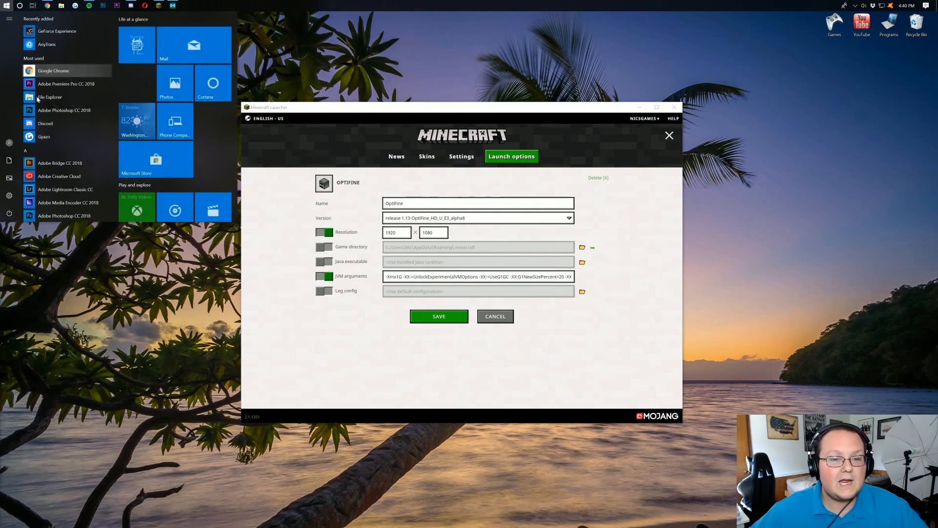
type("SYSYT")
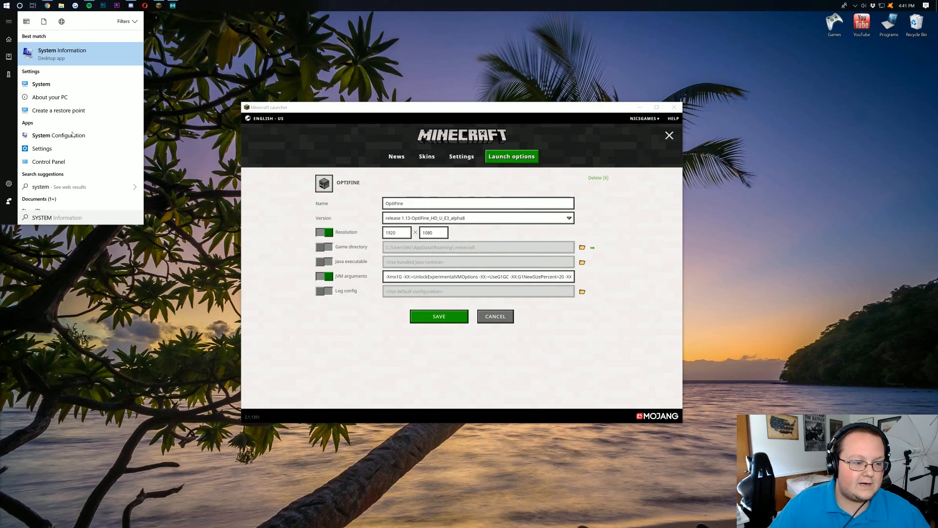
left_click(62, 52)
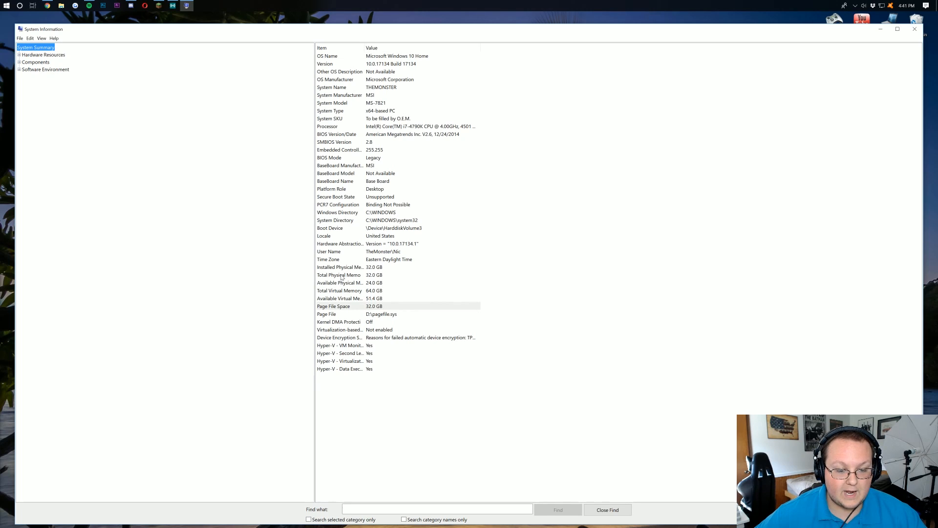
left_click(339, 267)
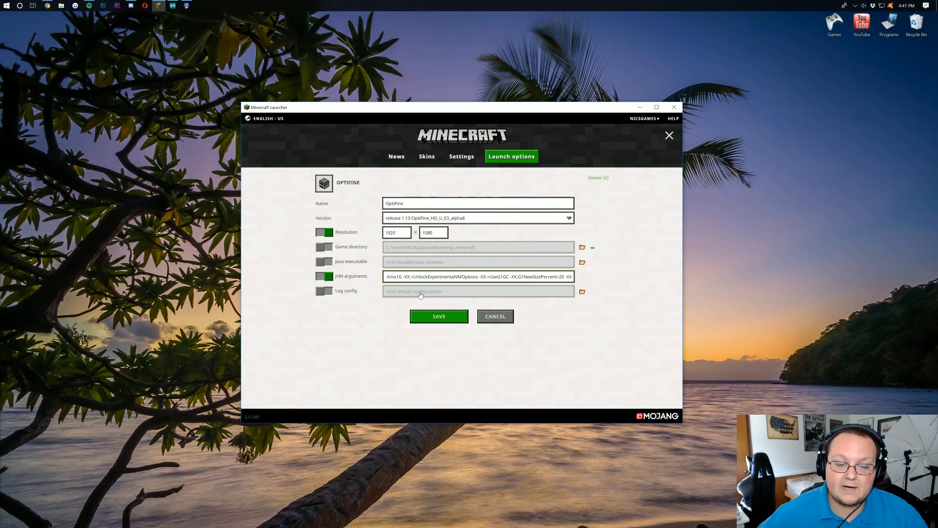
mouse_move(468, 290)
type("2")
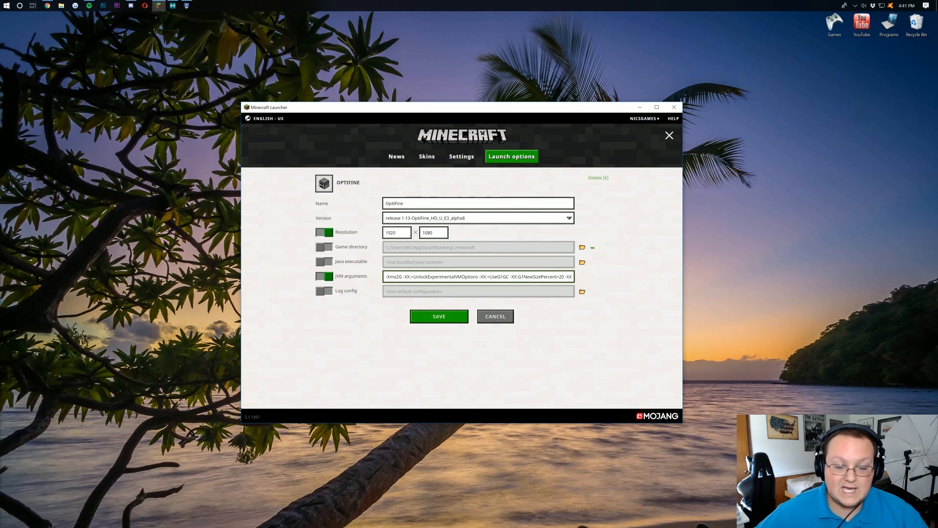
Save the OptiFine profile with -Xmx2G memory and choose it in the Play dropdown to launch.
left_click(494, 315)
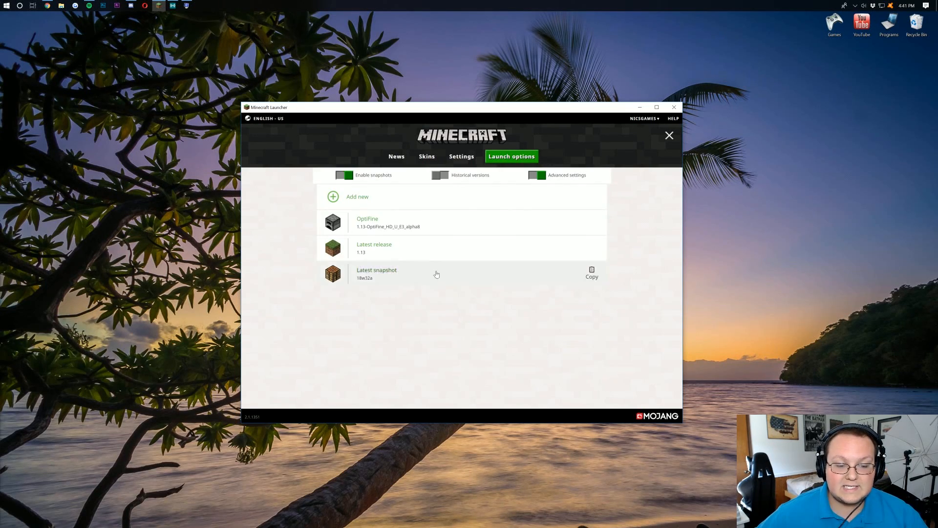
left_click(396, 156)
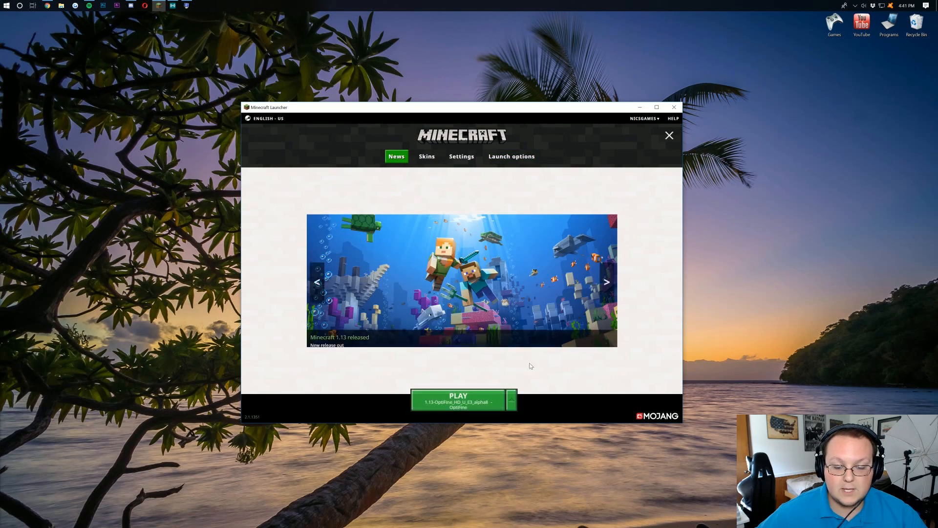
left_click(511, 400)
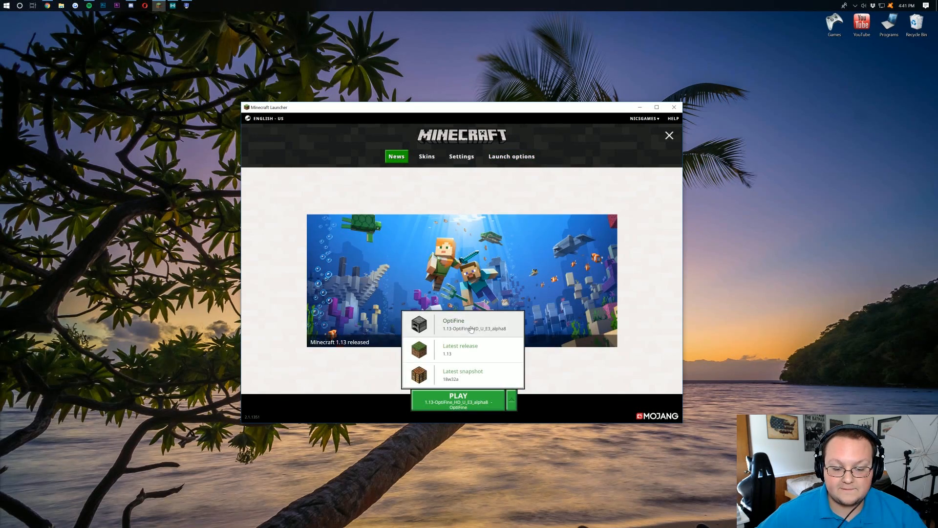
left_click(668, 135)
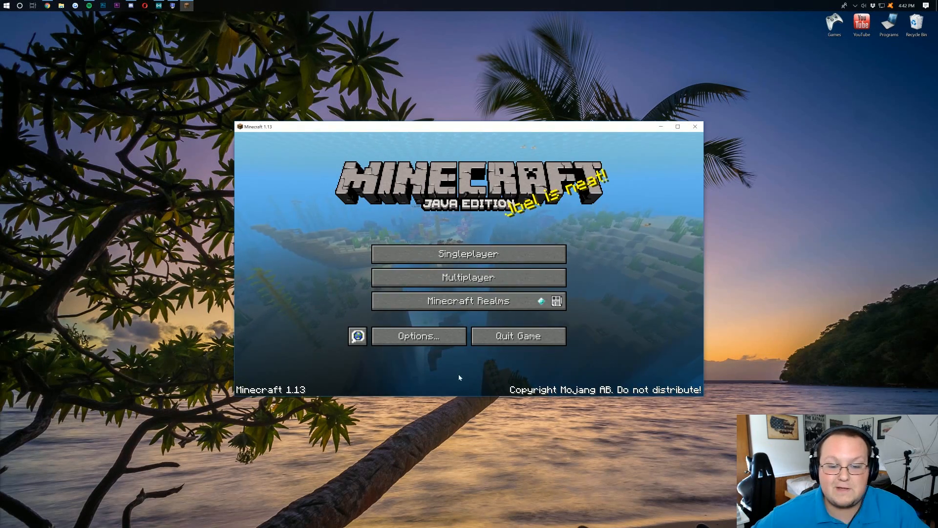
left_click(468, 253)
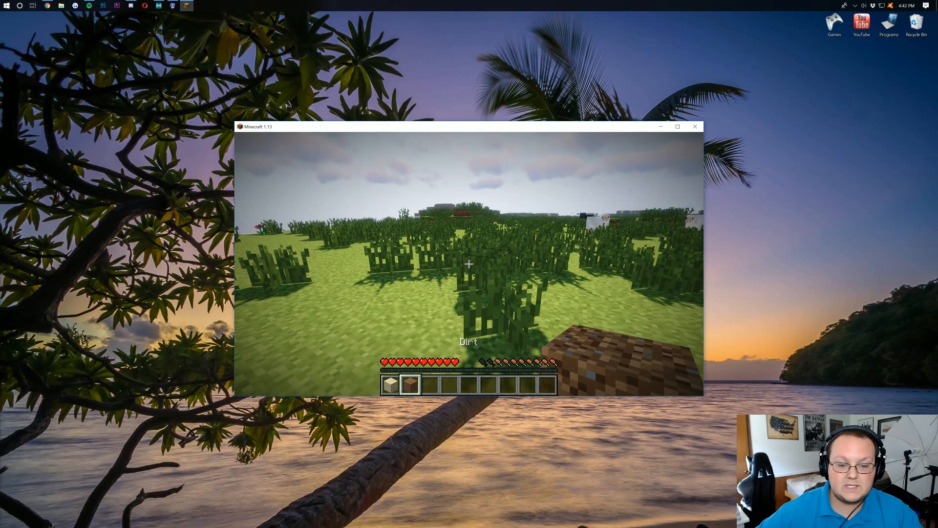
key("f3")
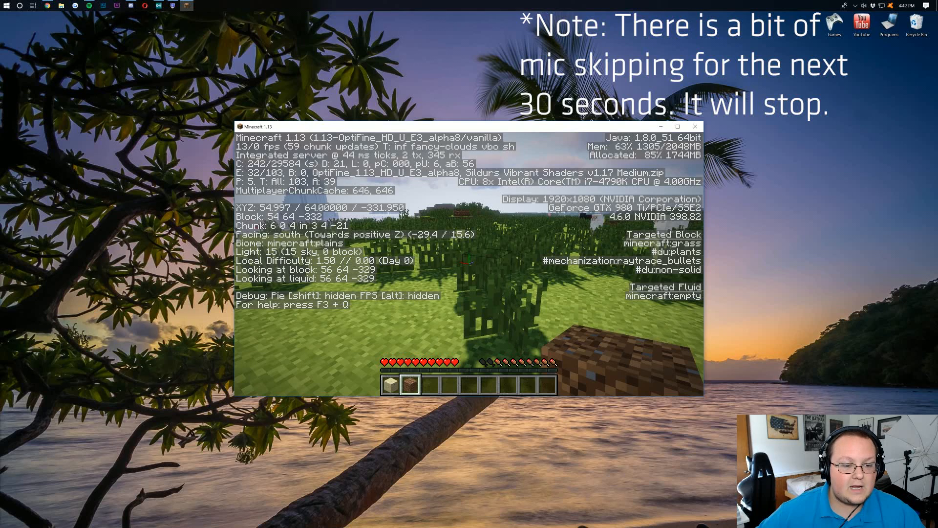
key("e")
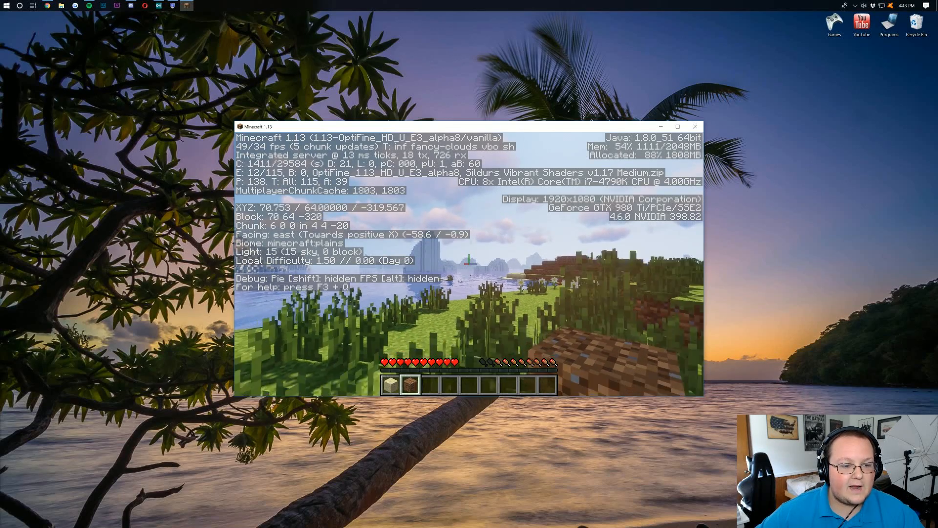
key("e")
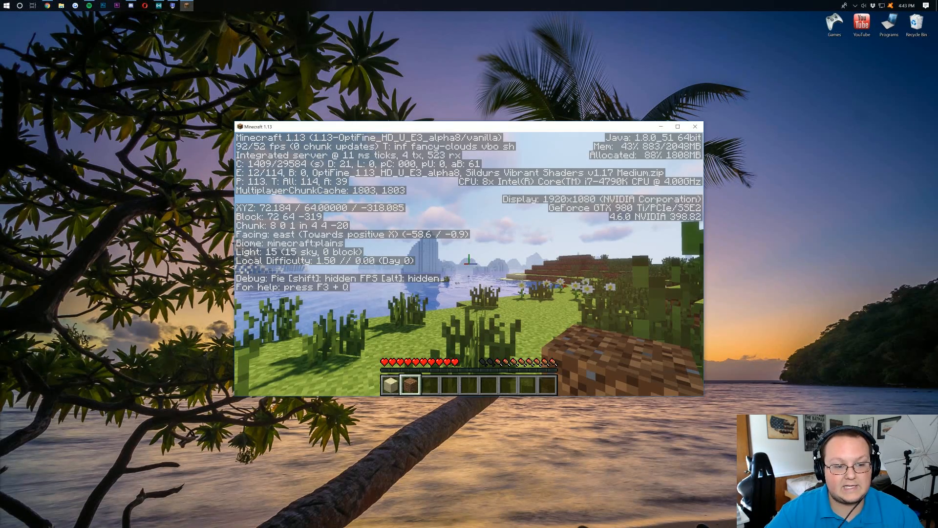
key("Escape")
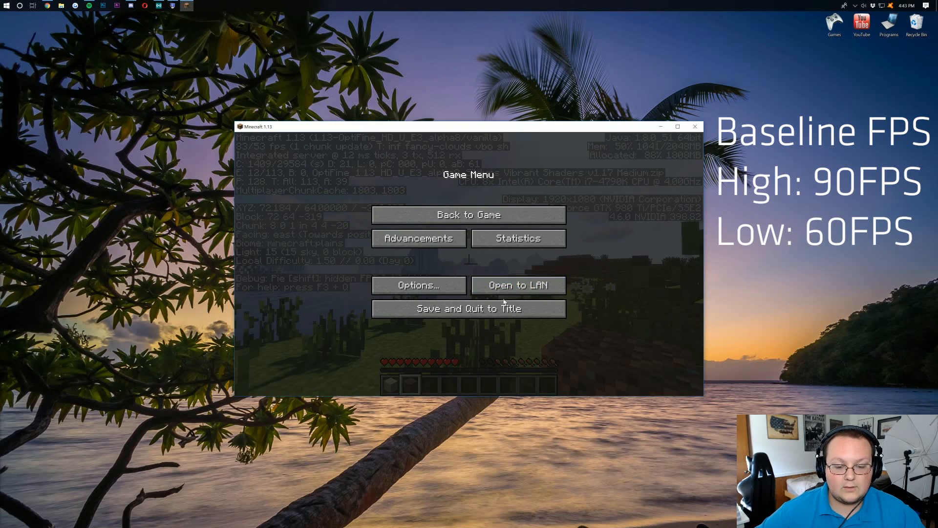
left_click(468, 308)
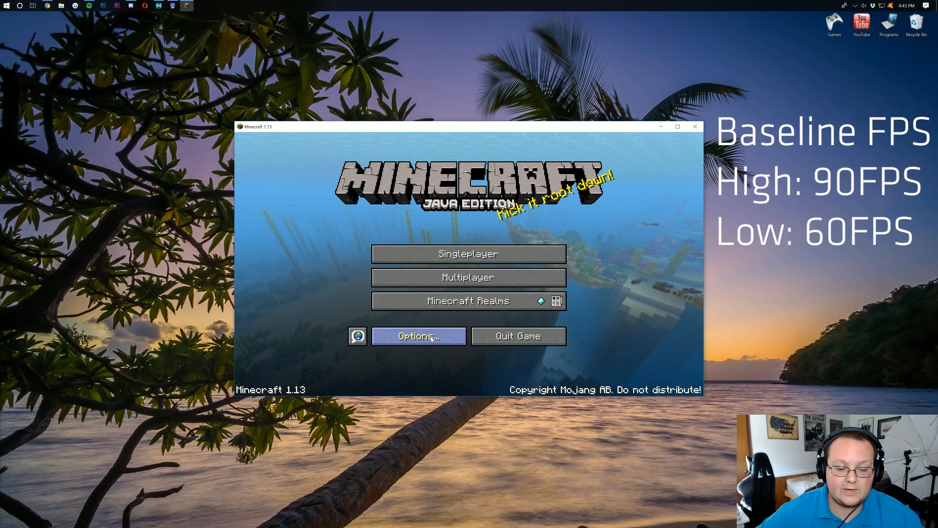
In Video Settings set Graphics to Fast and Smooth Lighting off.
left_click(418, 335)
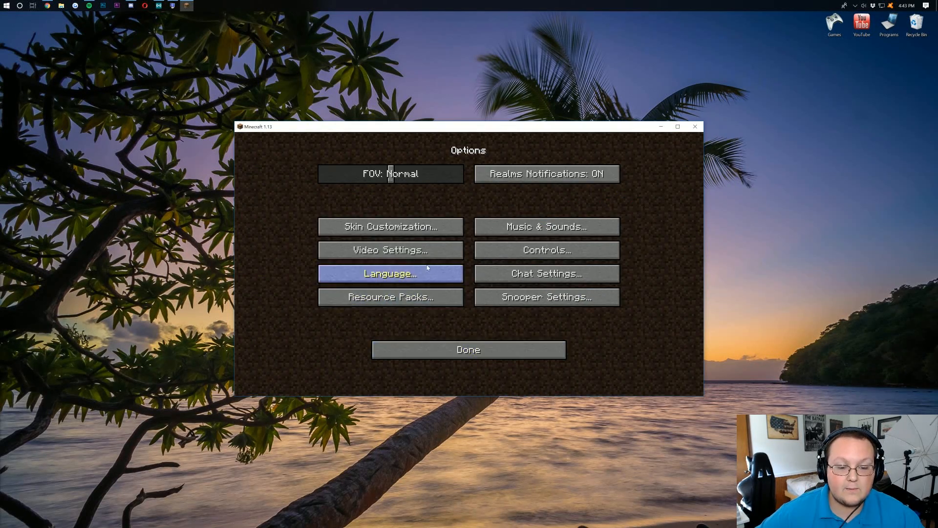
left_click(390, 249)
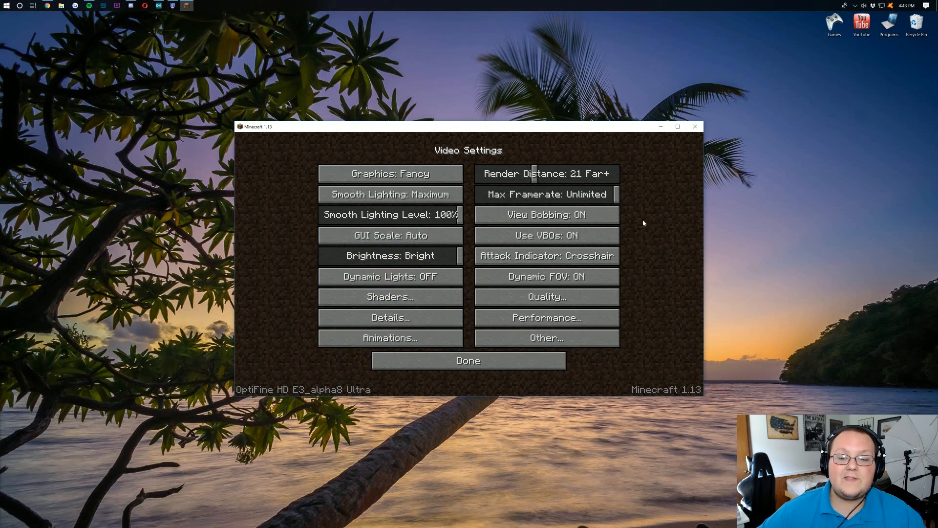
mouse_move(389, 234)
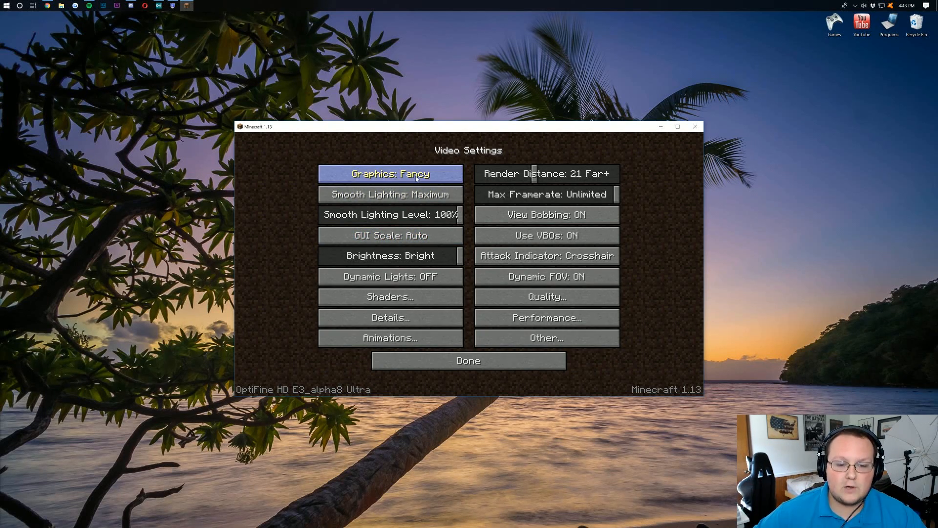
left_click(390, 174)
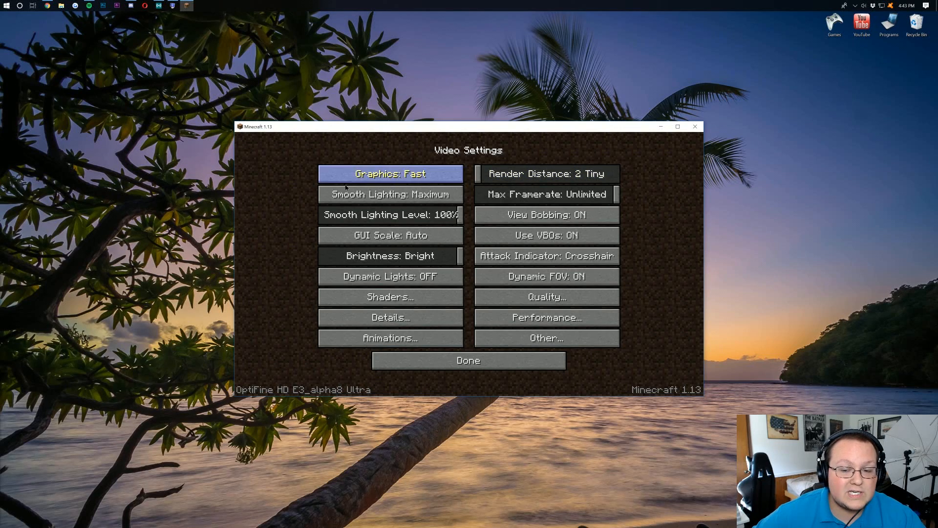
mouse_move(545, 194)
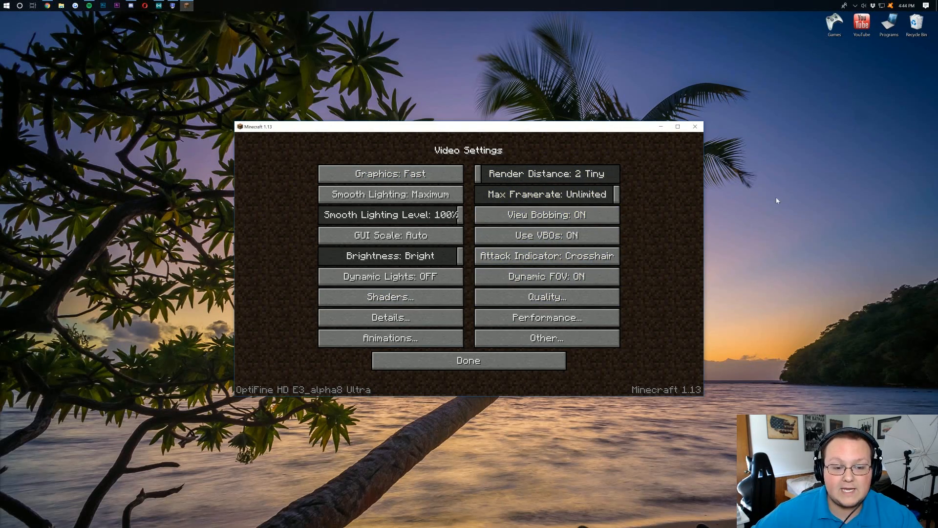
left_click(390, 193)
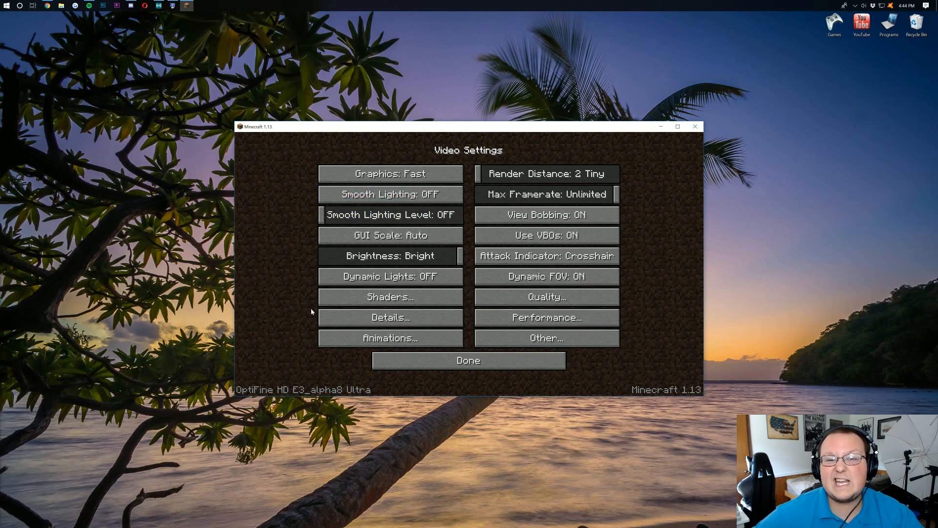
mouse_move(545, 215)
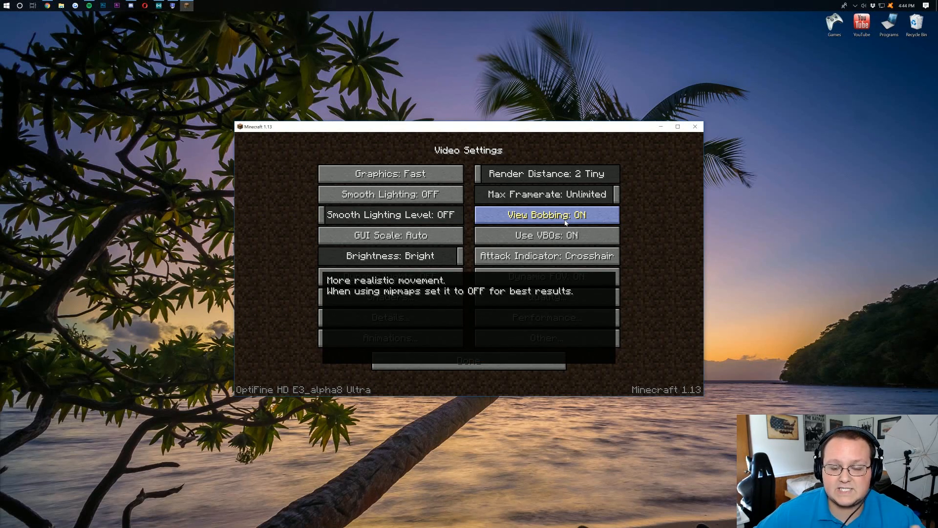
Turn View Bobbing and Dynamic FOV off and set GUI Scale to 4.
left_click(545, 215)
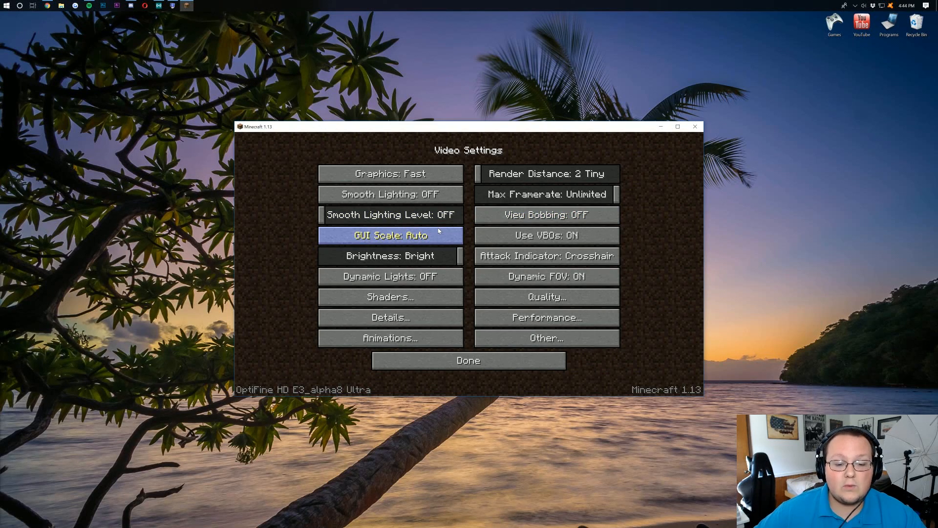
left_click(390, 235)
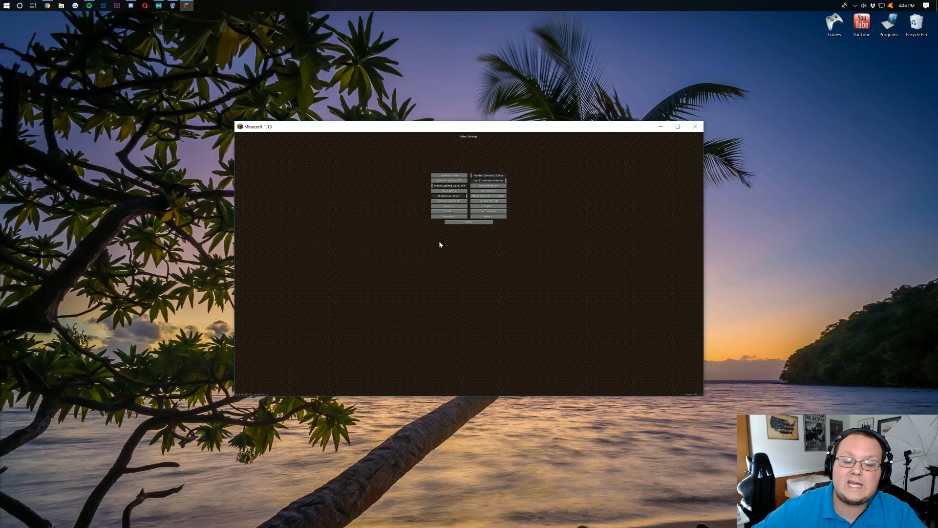
mouse_move(433, 210)
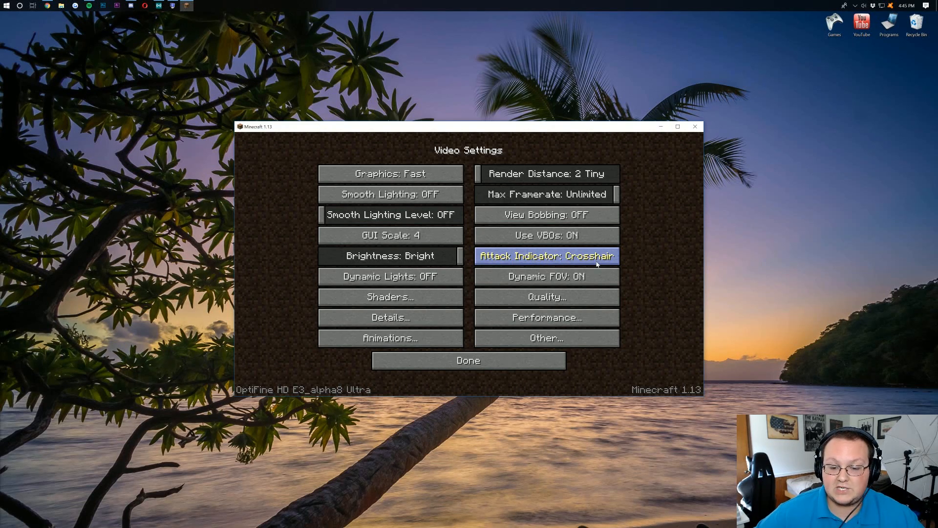
mouse_move(468, 360)
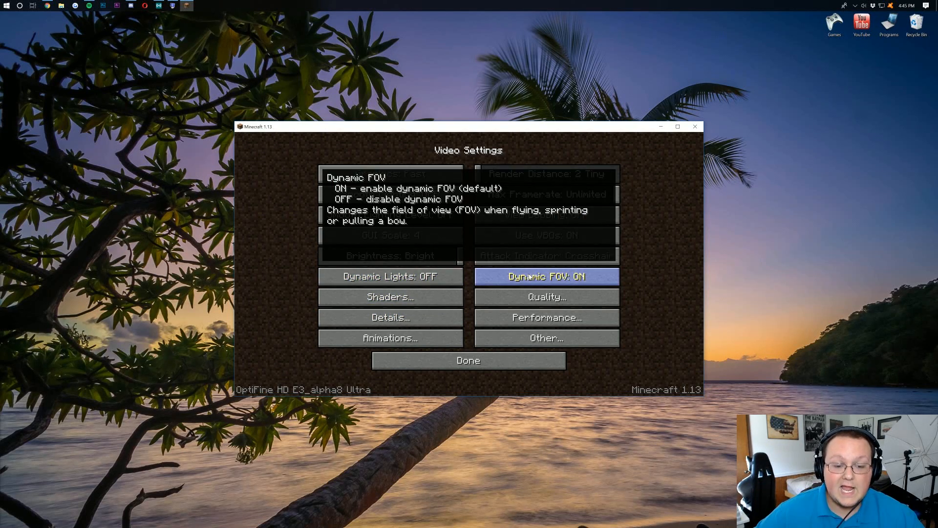
left_click(545, 276)
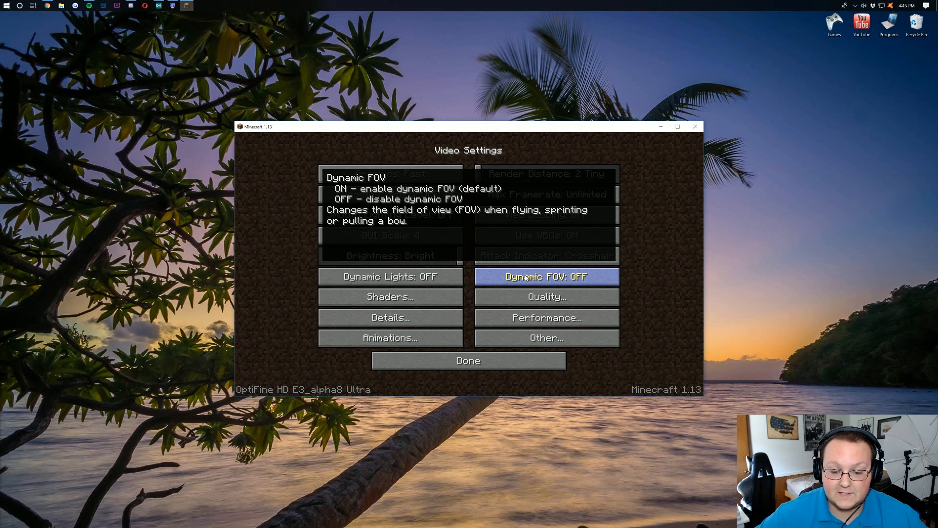
left_click(390, 296)
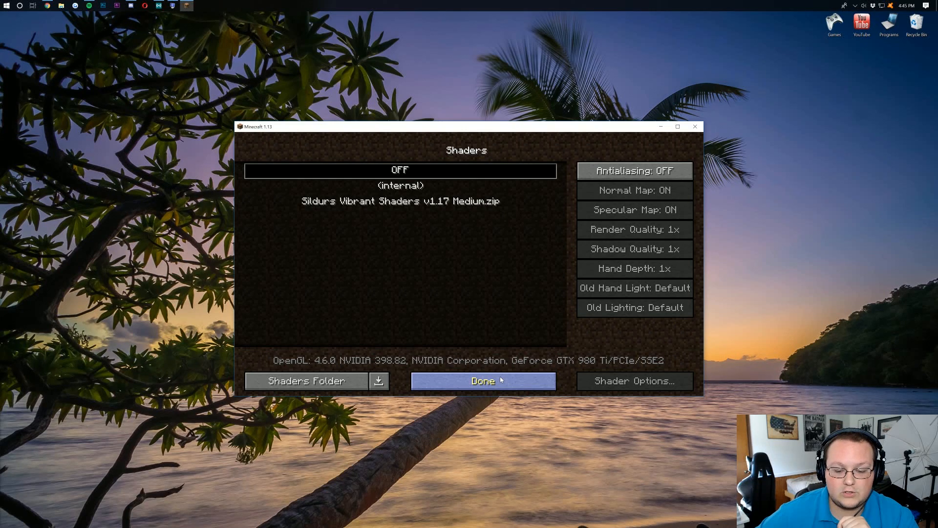
left_click(482, 380)
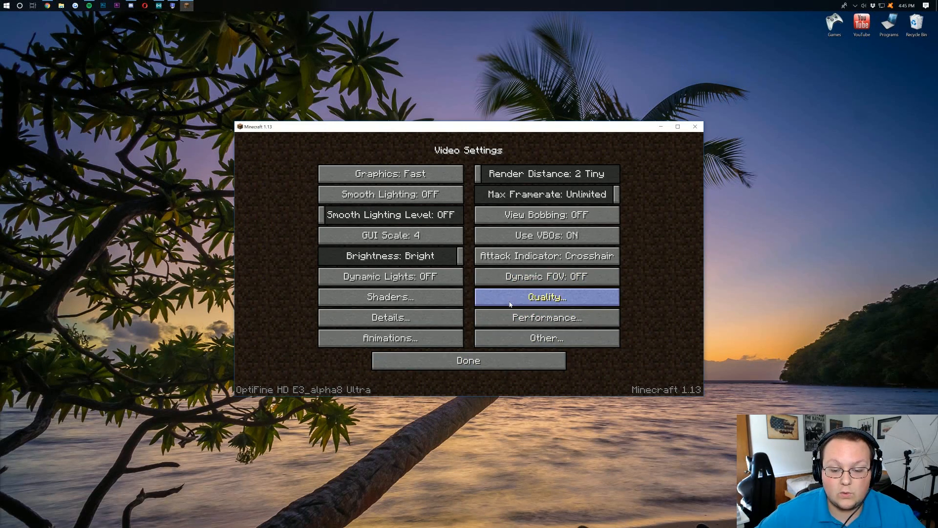
In Quality settings turn Mipmap Levels, Custom Fonts and Connected Textures off.
left_click(546, 296)
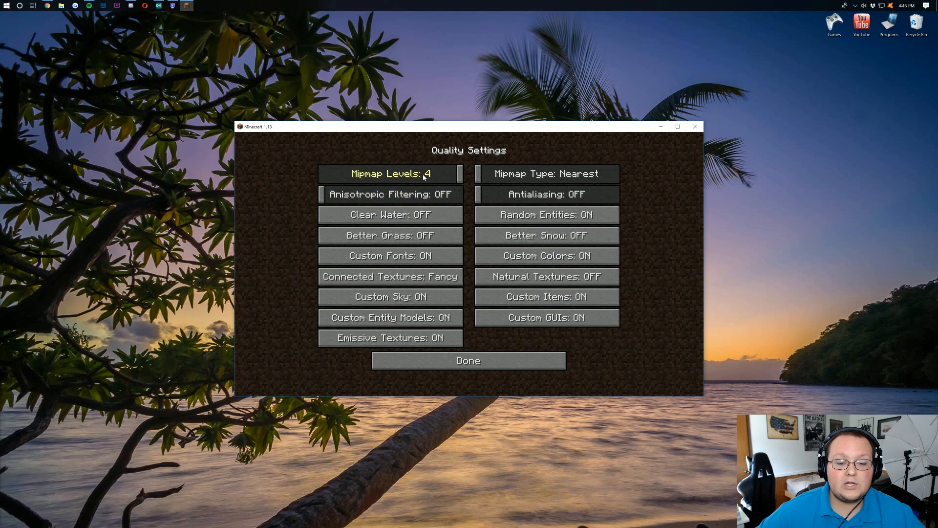
left_click(390, 174)
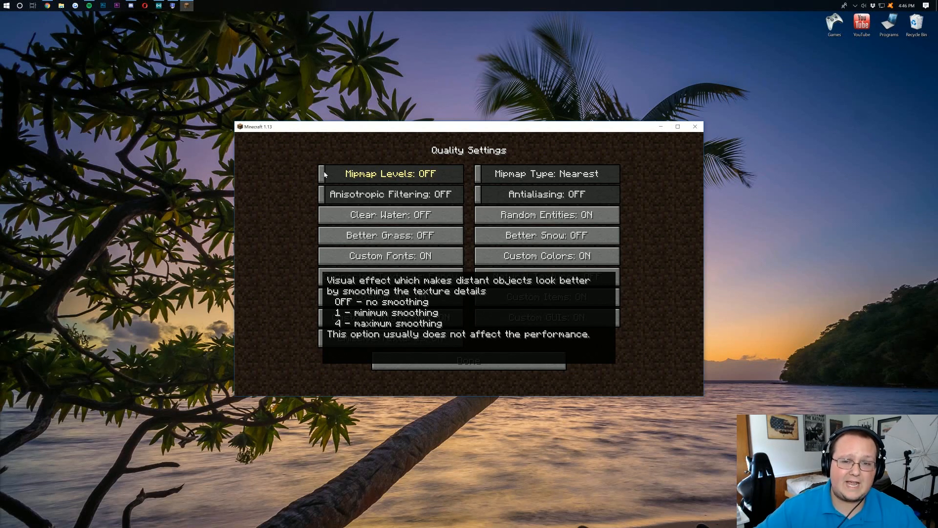
mouse_move(546, 174)
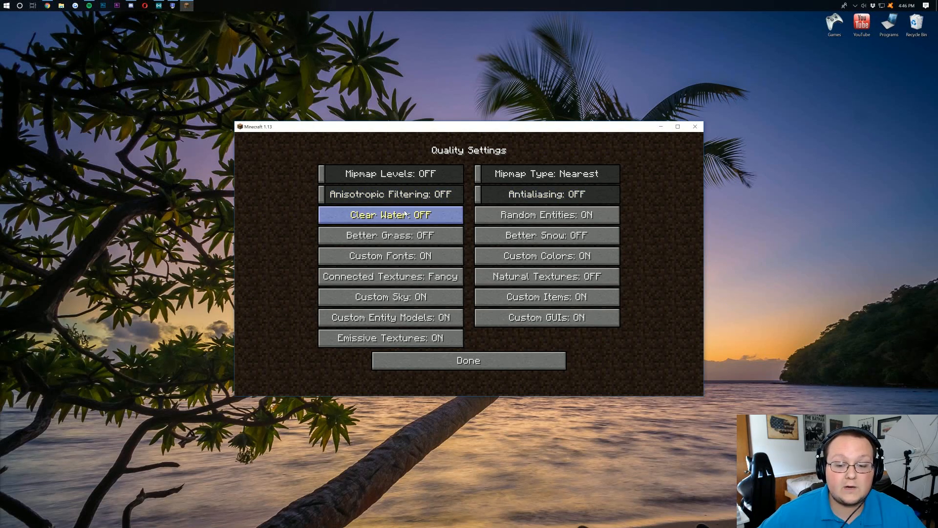
mouse_move(390, 235)
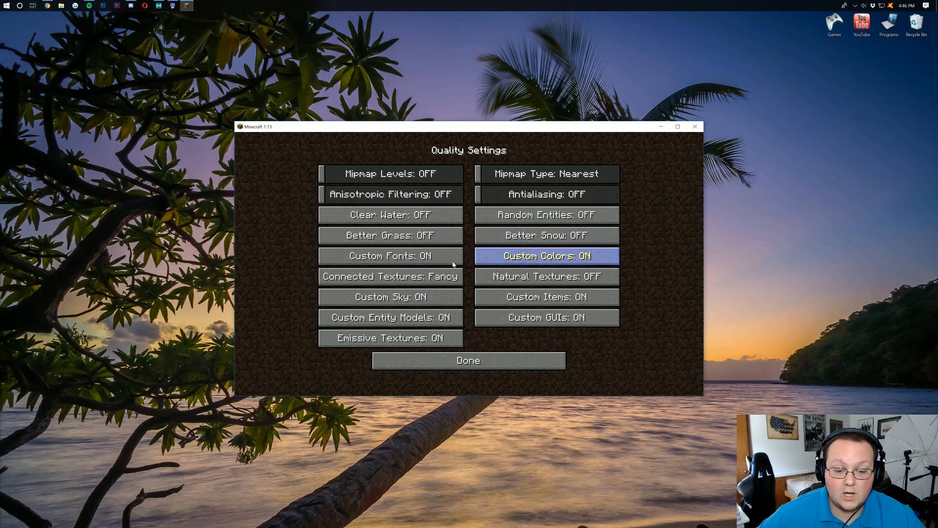
left_click(390, 255)
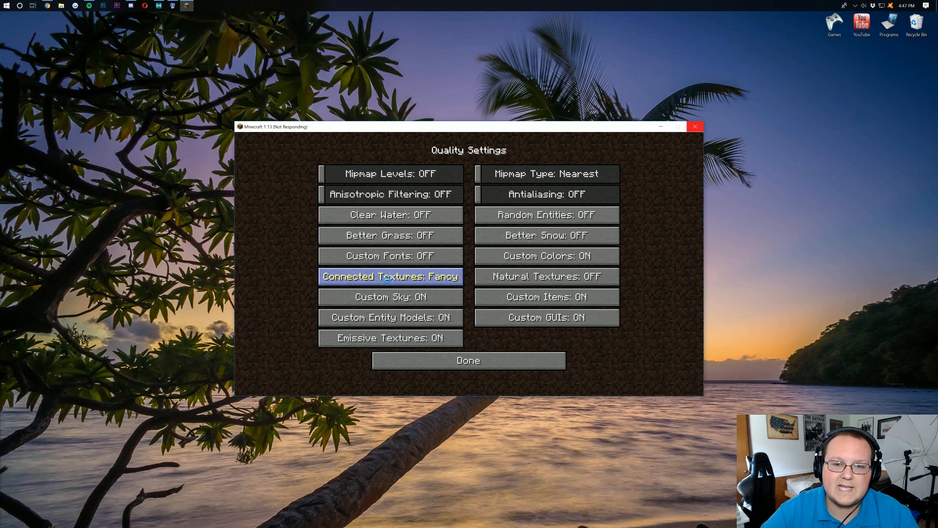
left_click(390, 275)
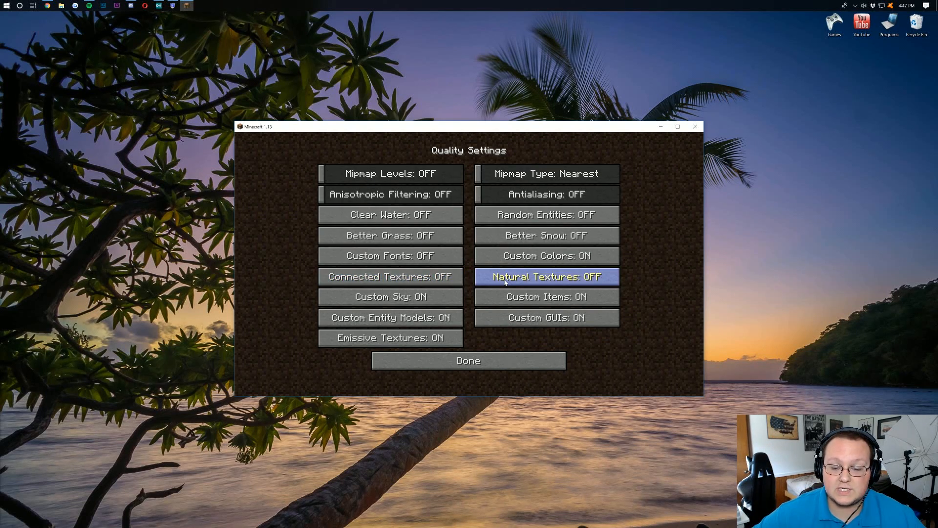
mouse_move(390, 296)
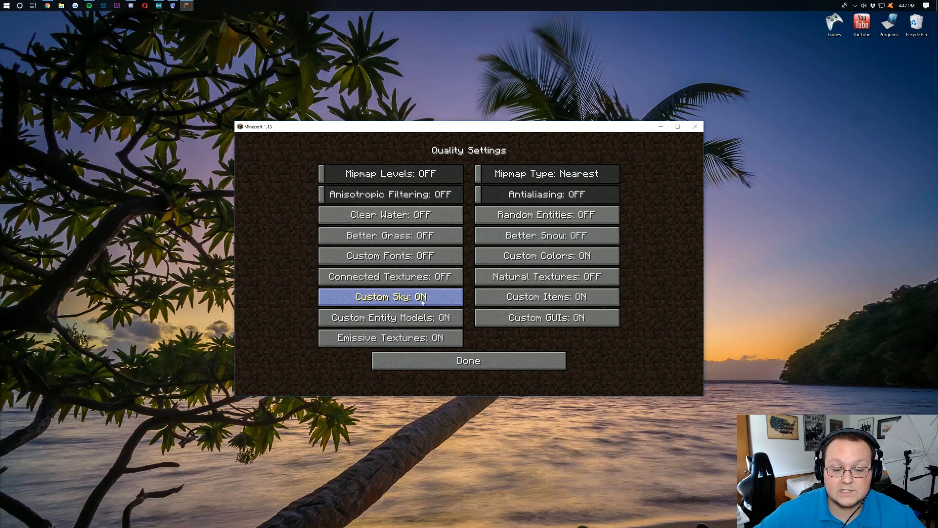
Turn Custom Sky, Custom Items and Custom Entity Models off and confirm with Done.
left_click(389, 296)
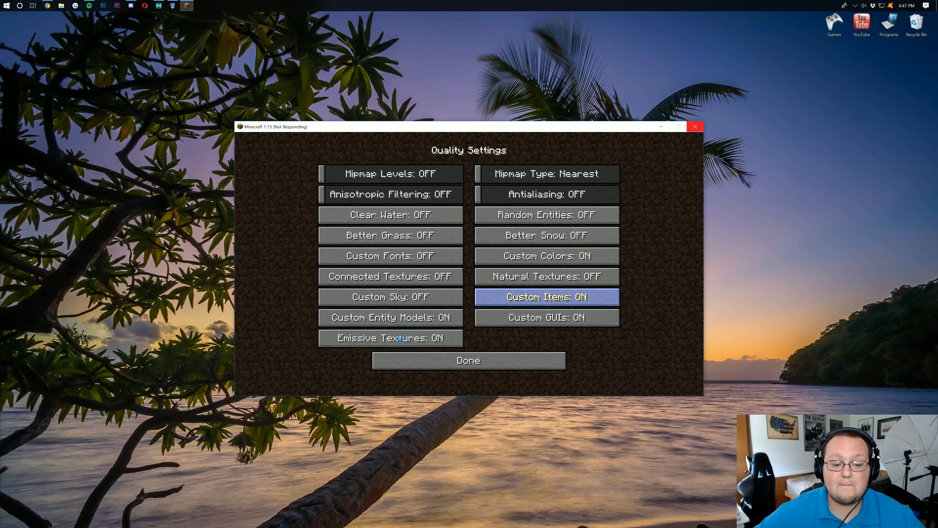
left_click(545, 296)
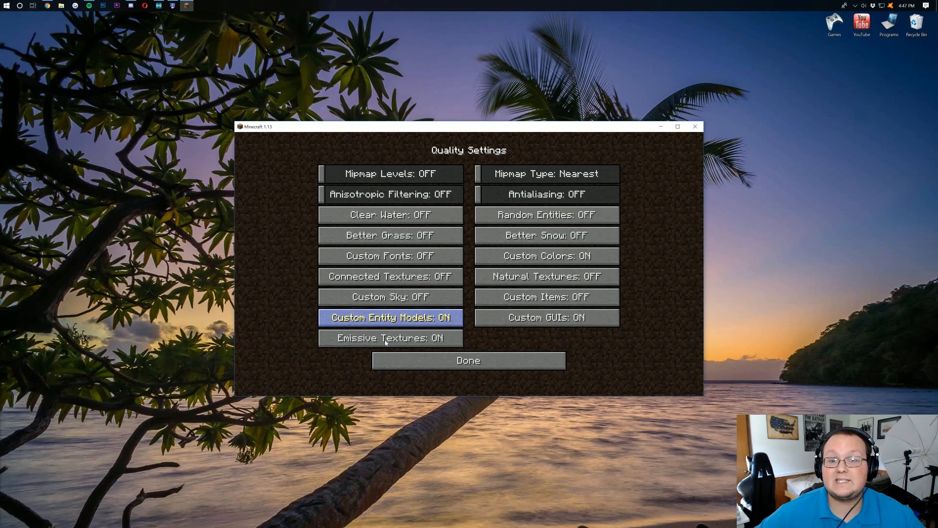
left_click(390, 316)
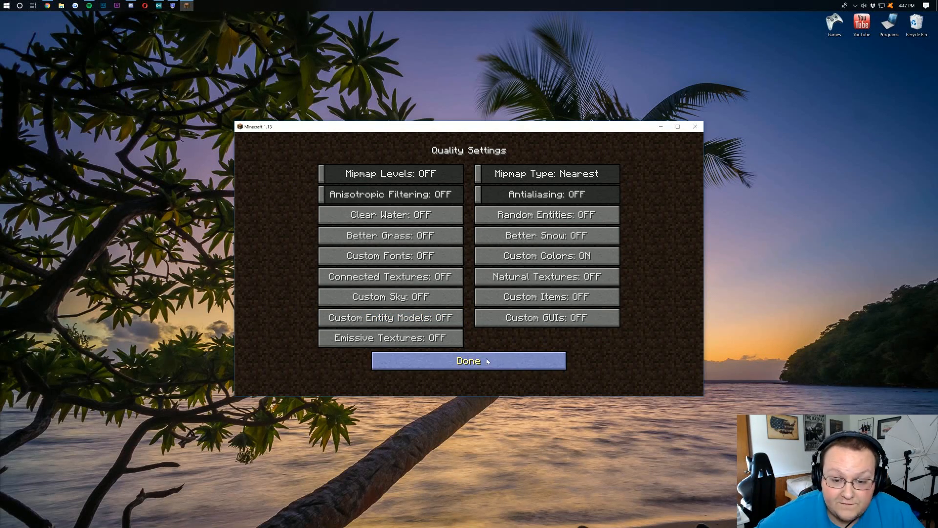
left_click(468, 361)
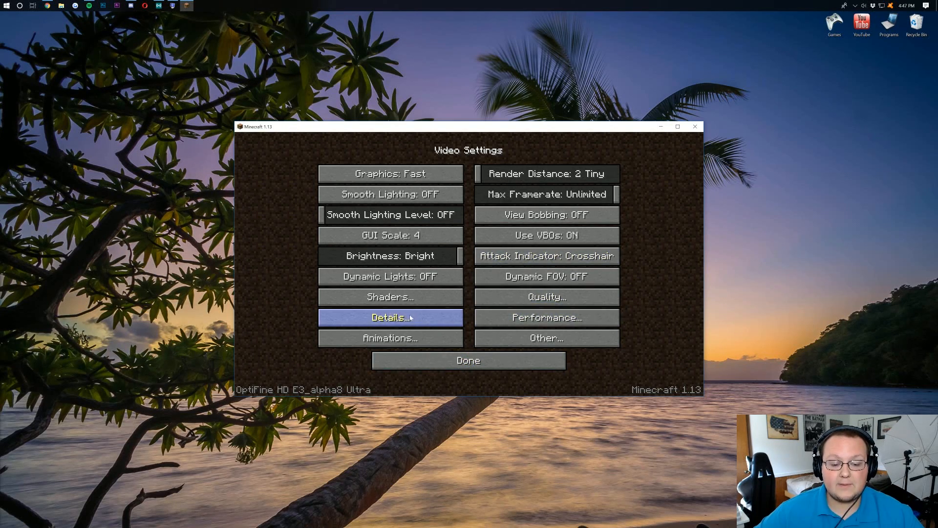
In Detail settings set Clouds and Trees to Fast and leave Rain & Snow at Fast after cycling it.
left_click(390, 317)
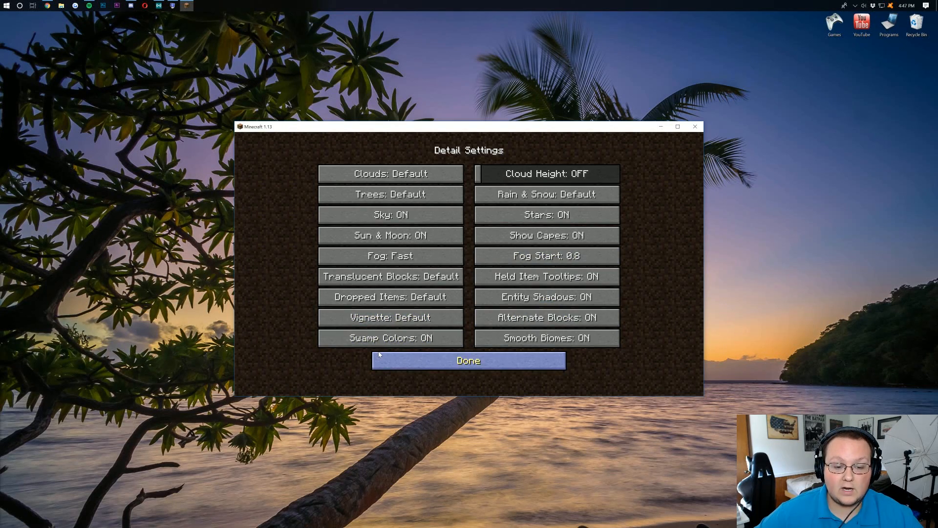
left_click(390, 173)
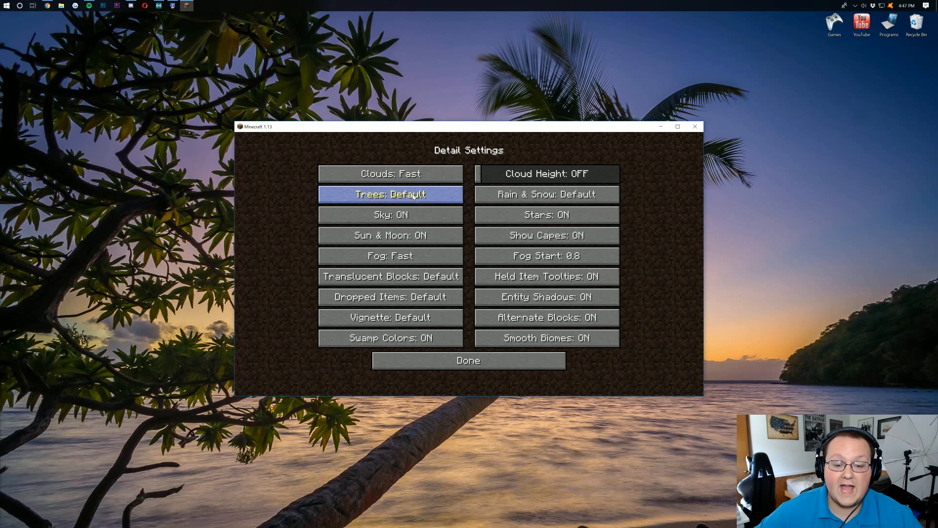
left_click(390, 194)
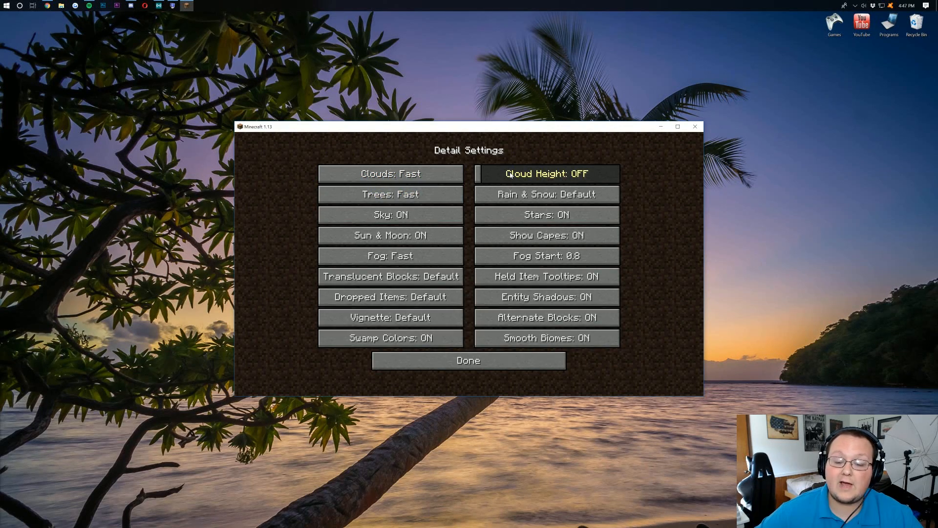
left_click(545, 194)
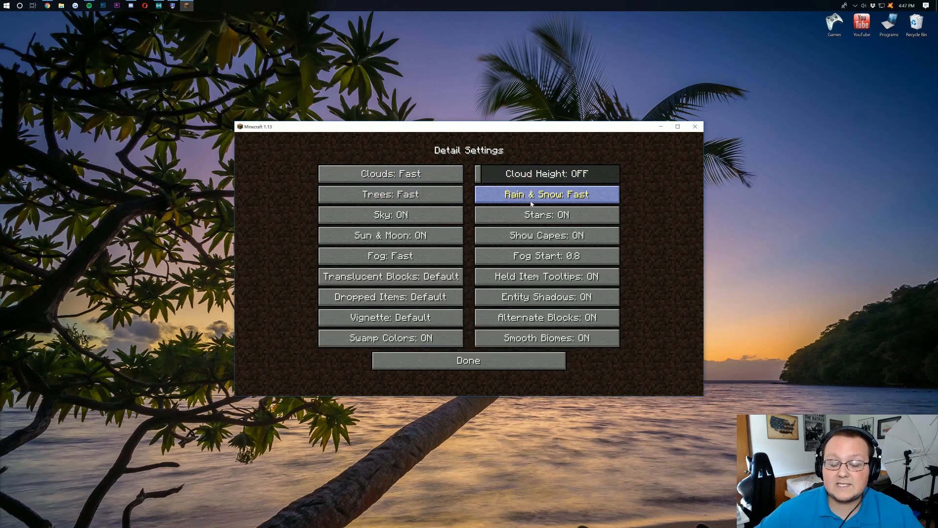
left_click(546, 194)
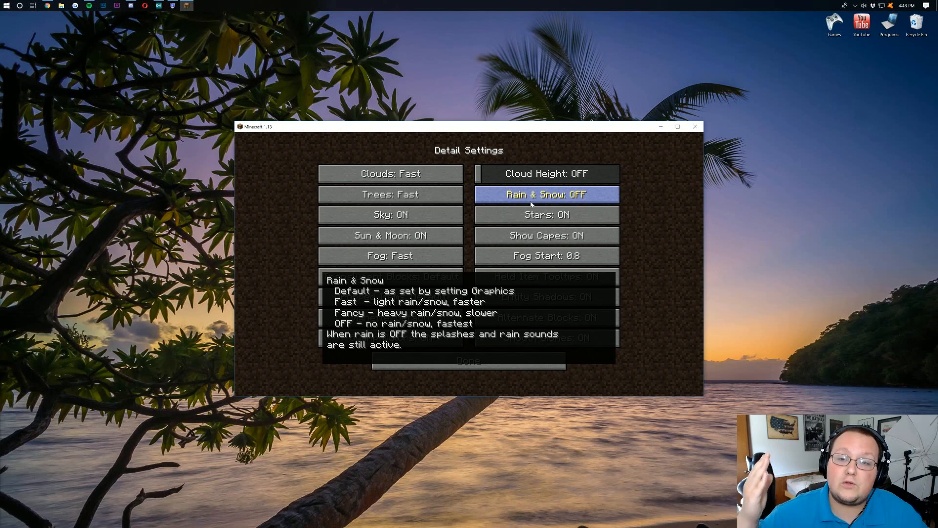
left_click(545, 193)
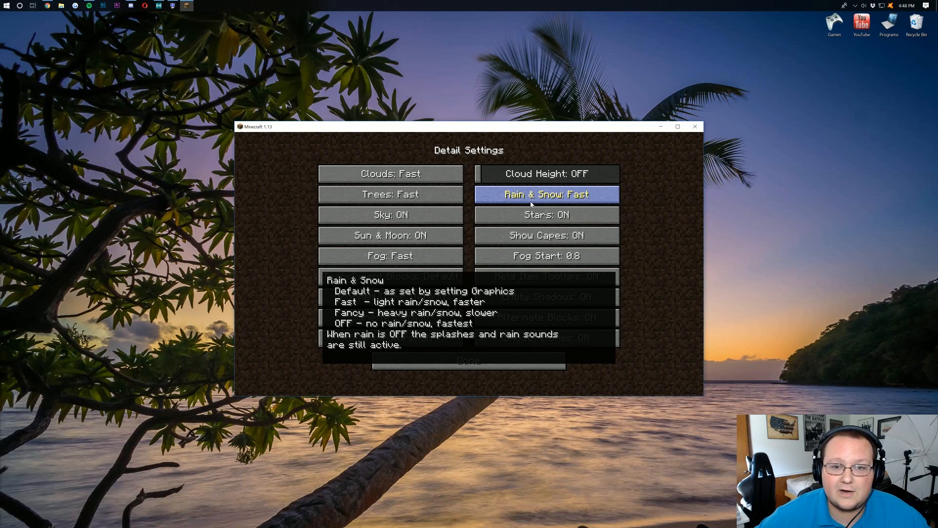
left_click(546, 194)
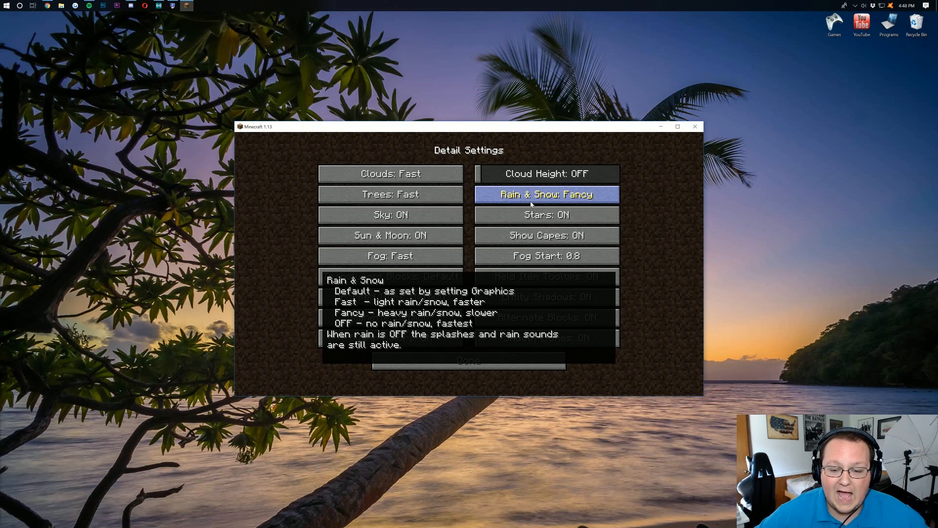
left_click(545, 193)
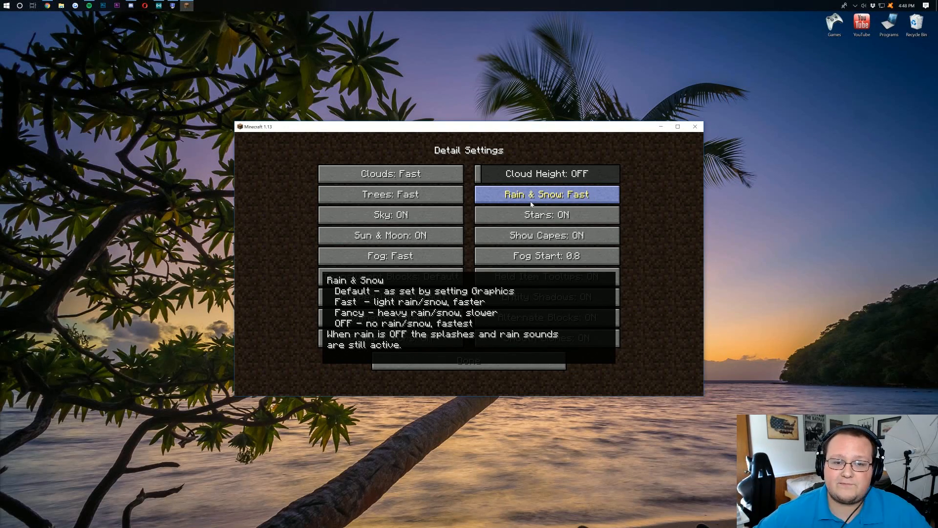
Turn Sky and Show Capes off, keep Sun & Moon on, set Fog off with Fog Start left at 0.8.
left_click(390, 214)
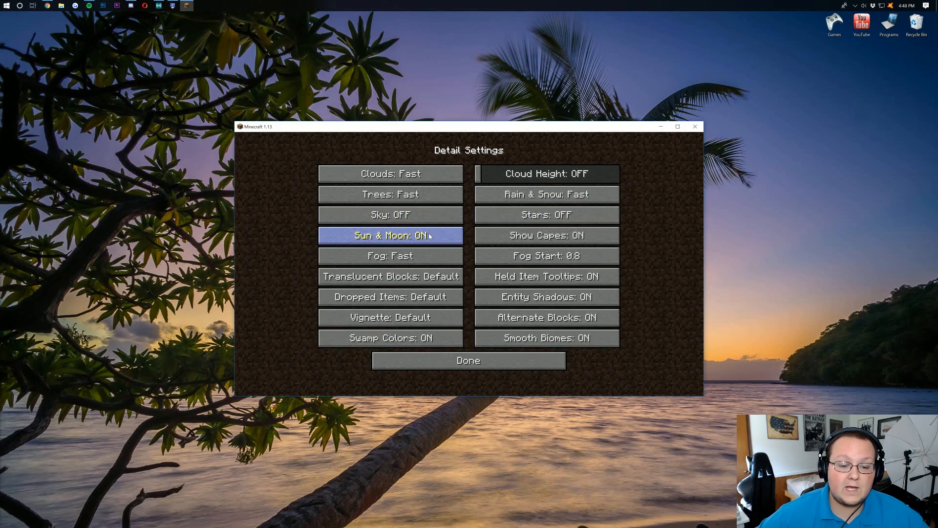
left_click(390, 234)
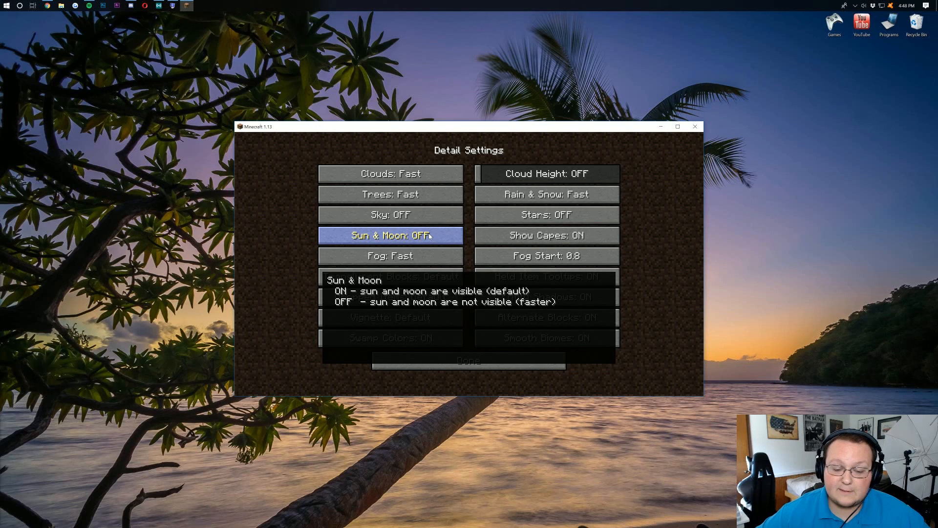
left_click(390, 235)
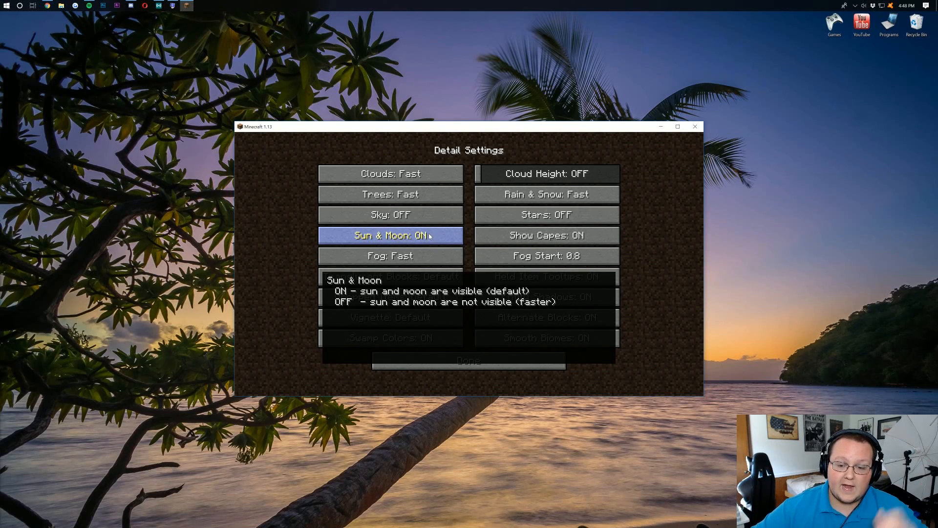
left_click(546, 235)
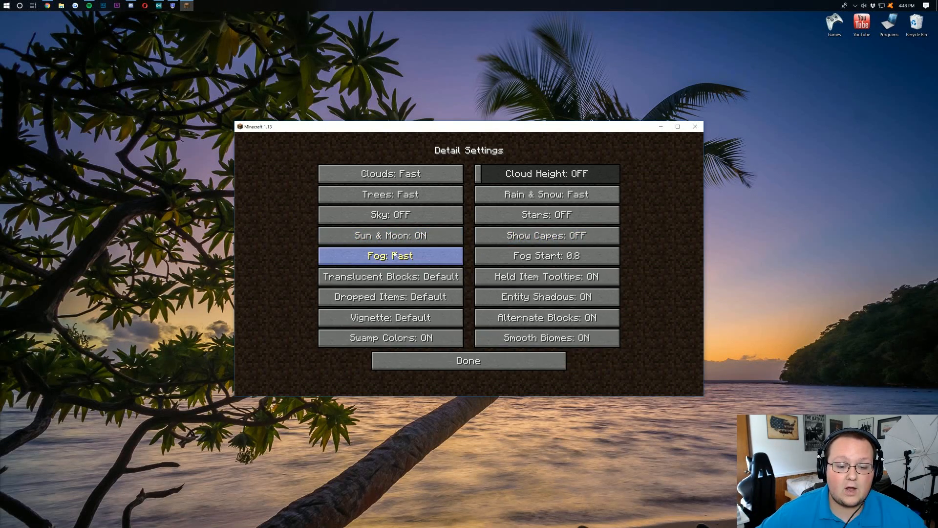
left_click(390, 255)
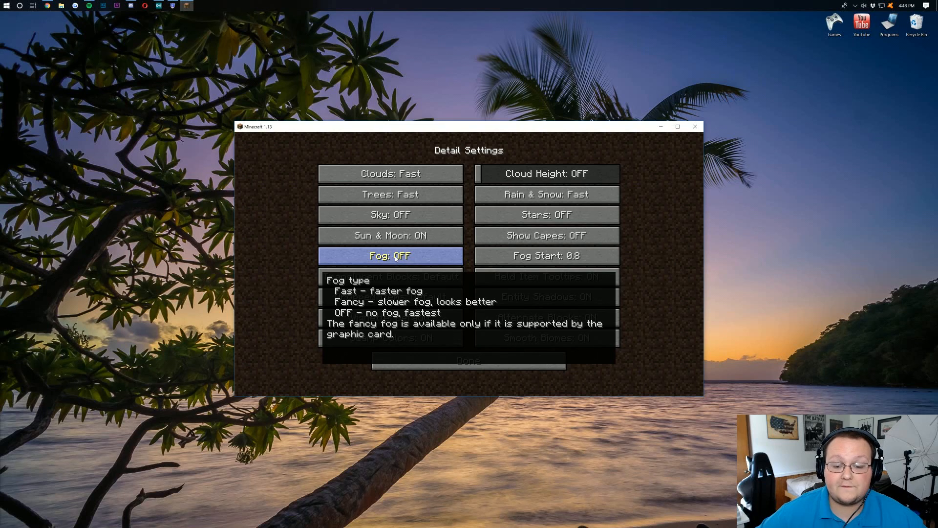
left_click(545, 255)
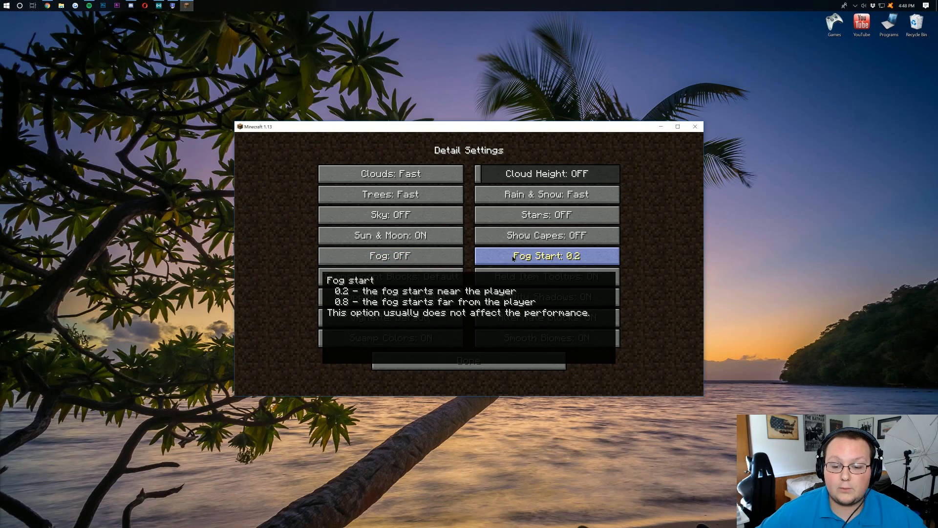
left_click(546, 255)
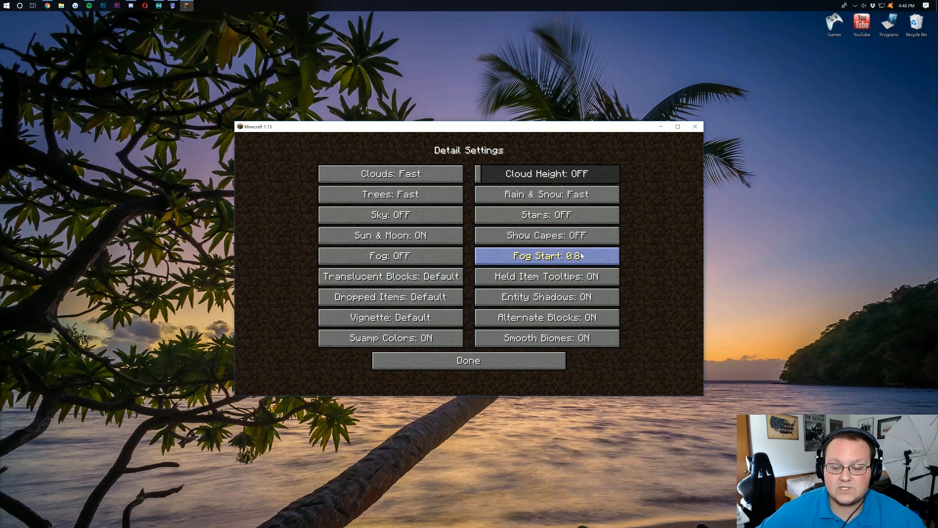
Set Translucent Blocks, Dropped Items and Vignette to Fast, Smooth Biomes off, and confirm with Done.
left_click(390, 275)
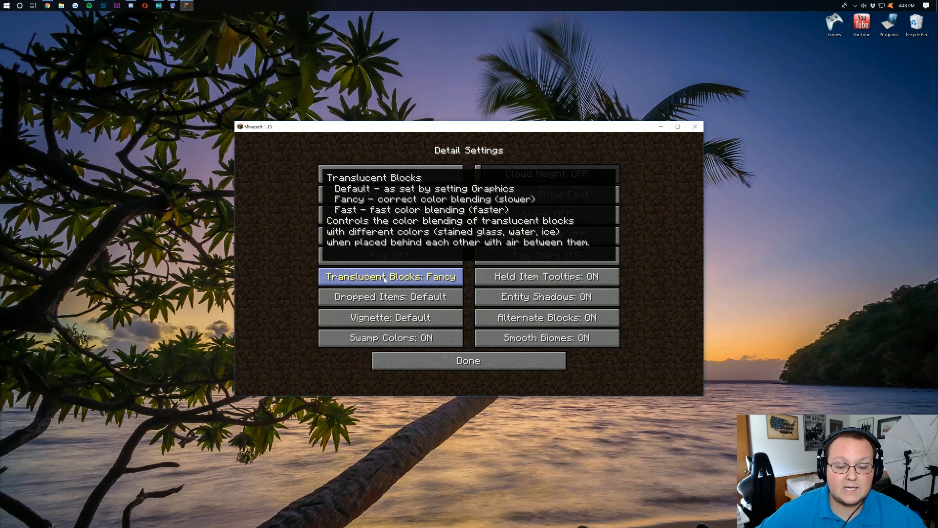
left_click(390, 276)
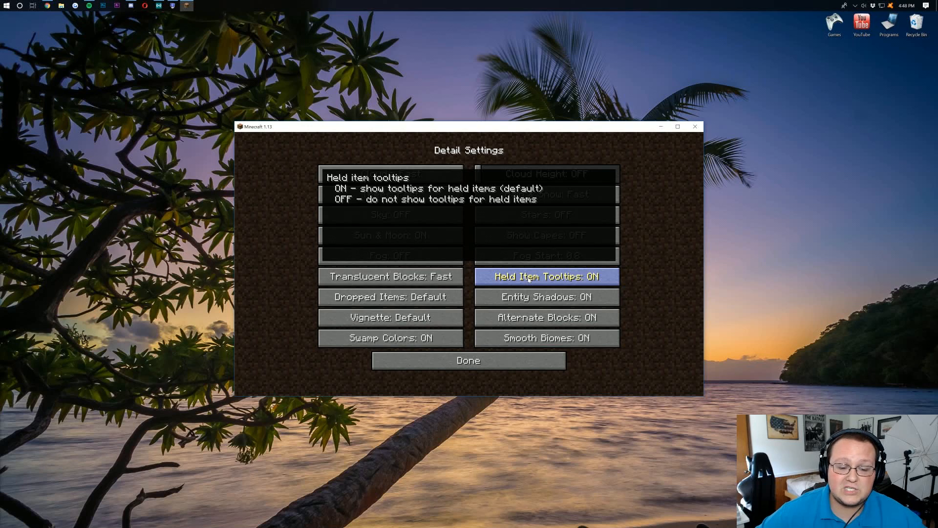
left_click(390, 296)
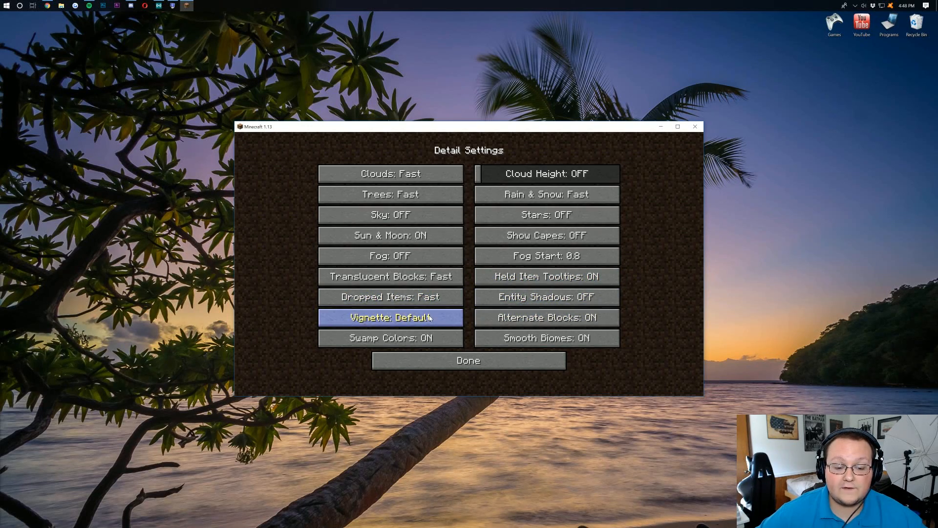
left_click(390, 317)
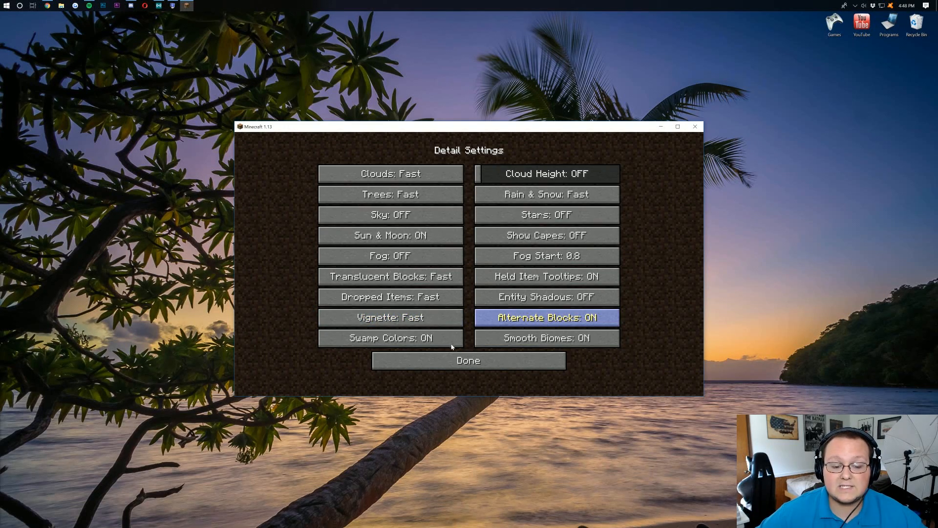
mouse_move(406, 341)
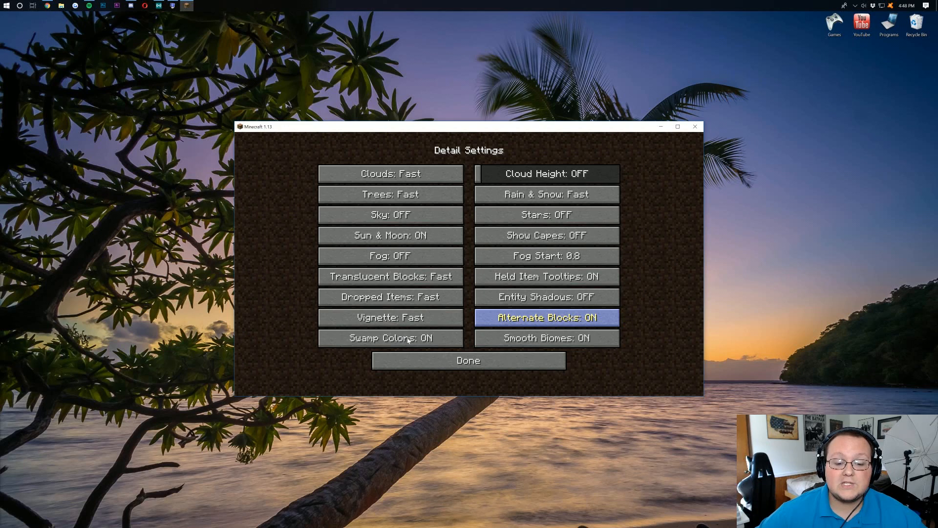
mouse_move(569, 365)
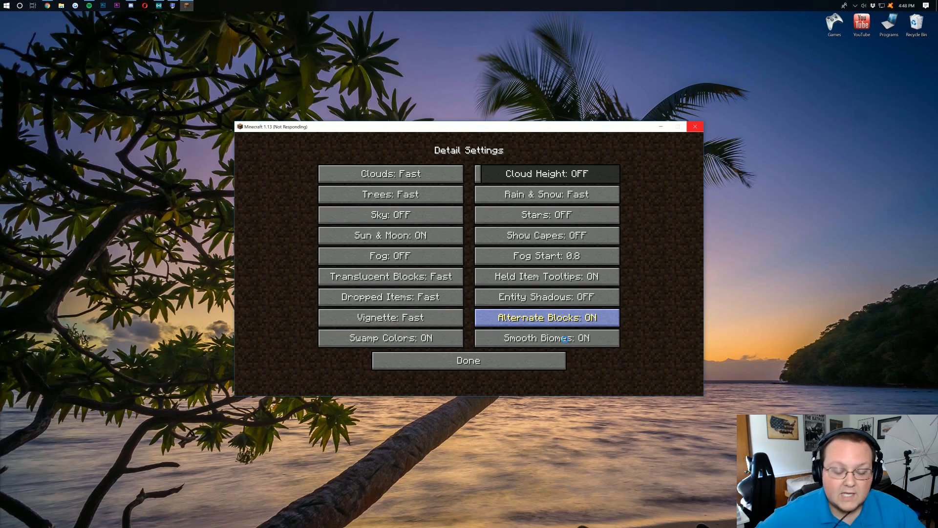
left_click(545, 337)
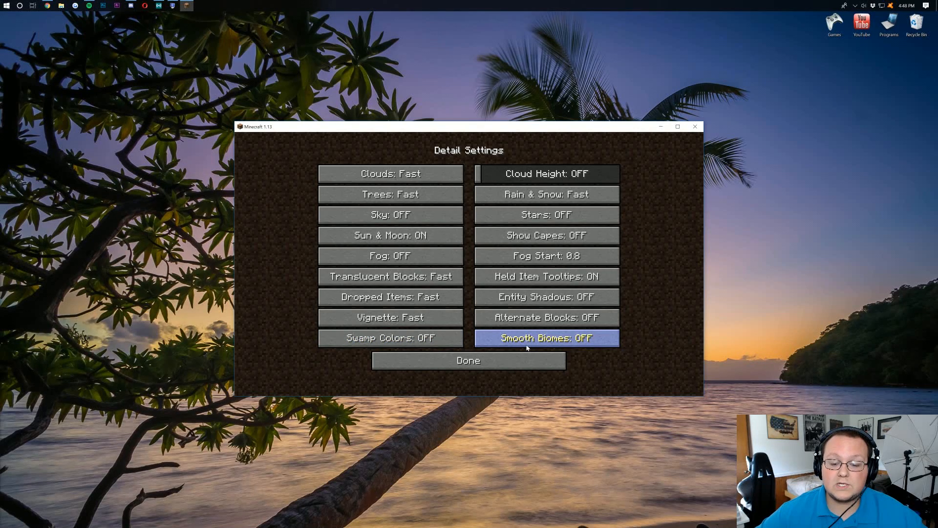
left_click(468, 360)
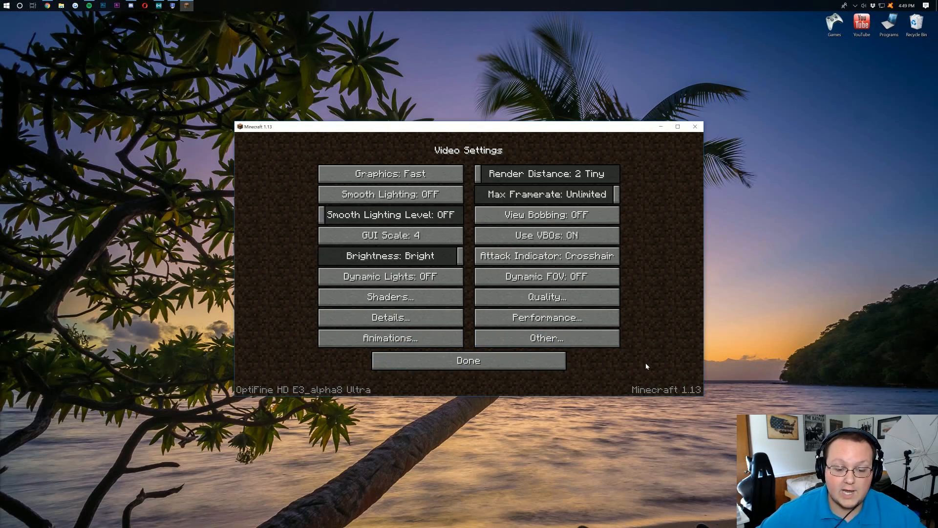
In Performance settings toggle Smooth World off and leave Fast Render and Fast Math switched on.
left_click(545, 316)
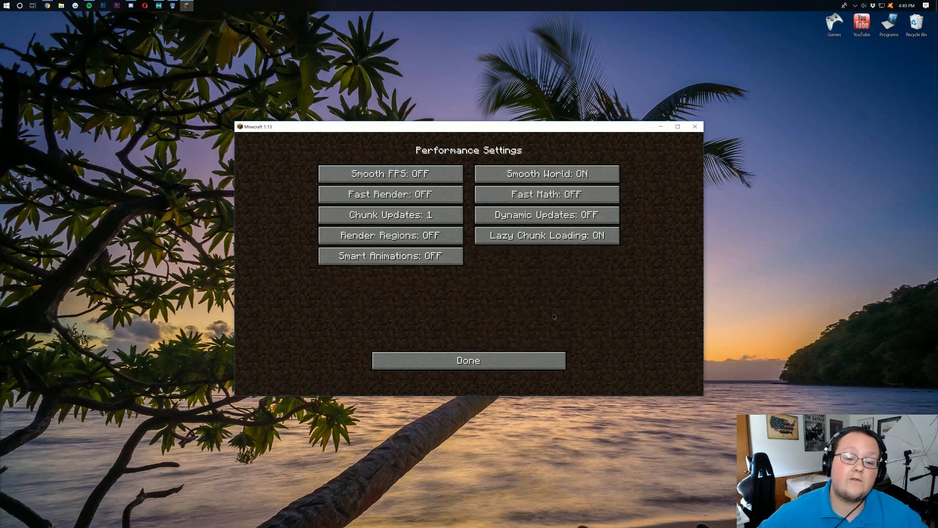
mouse_move(548, 327)
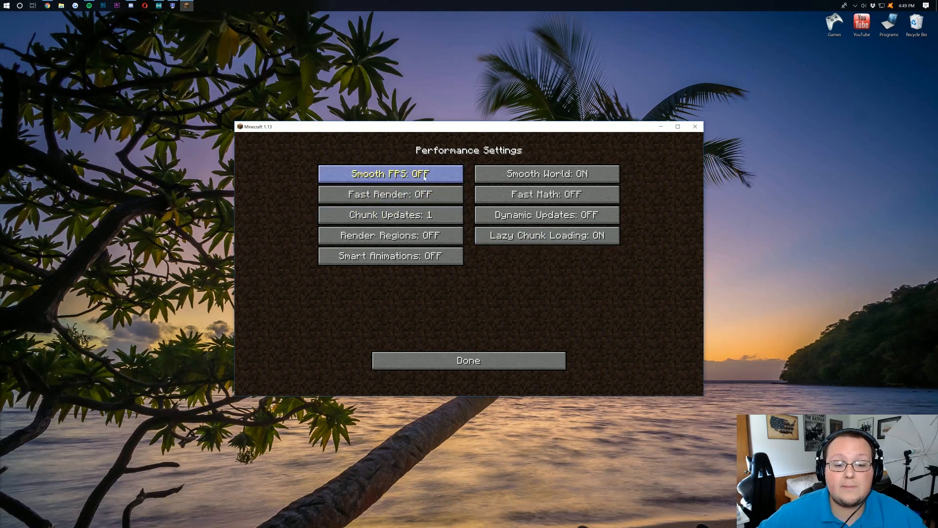
mouse_move(390, 174)
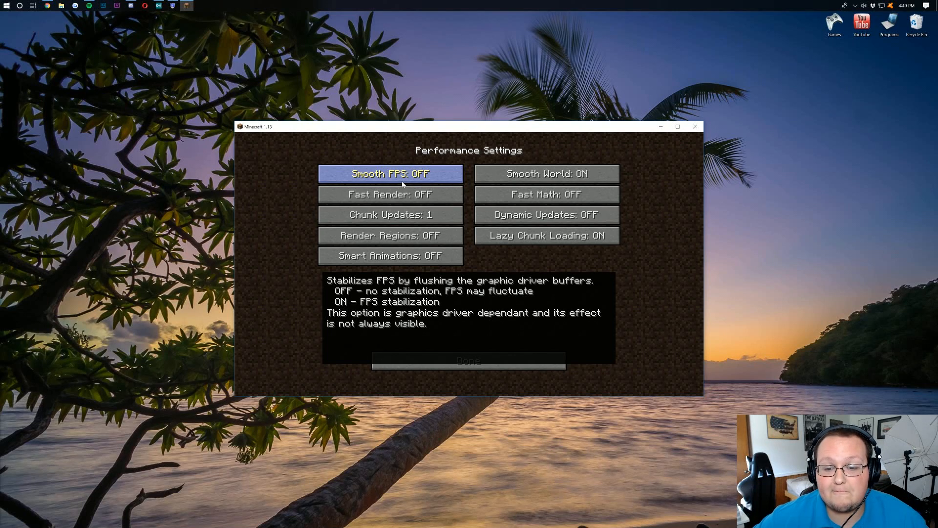
mouse_move(545, 174)
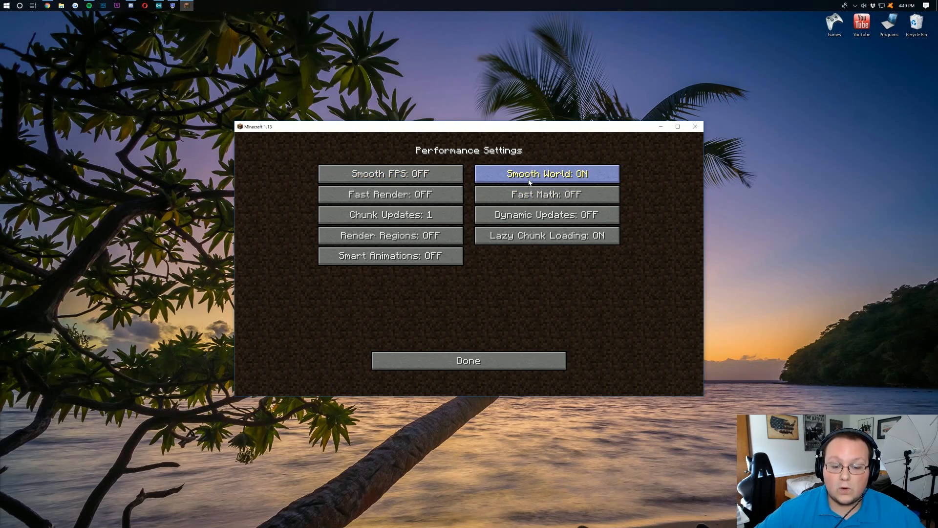
left_click(545, 174)
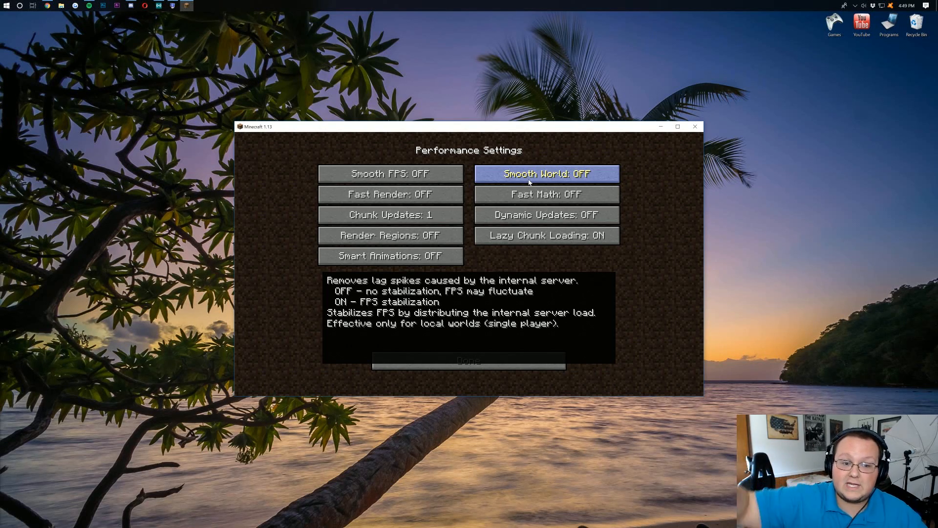
left_click(545, 174)
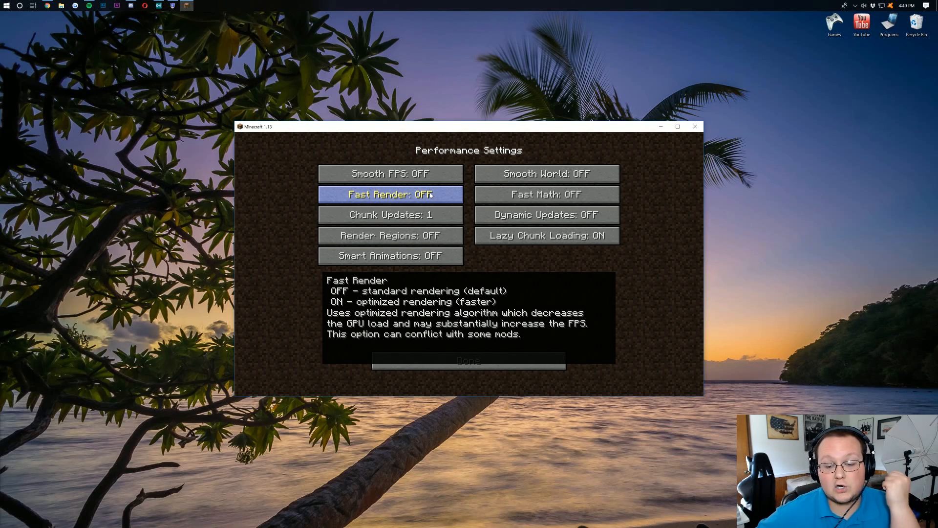
left_click(390, 194)
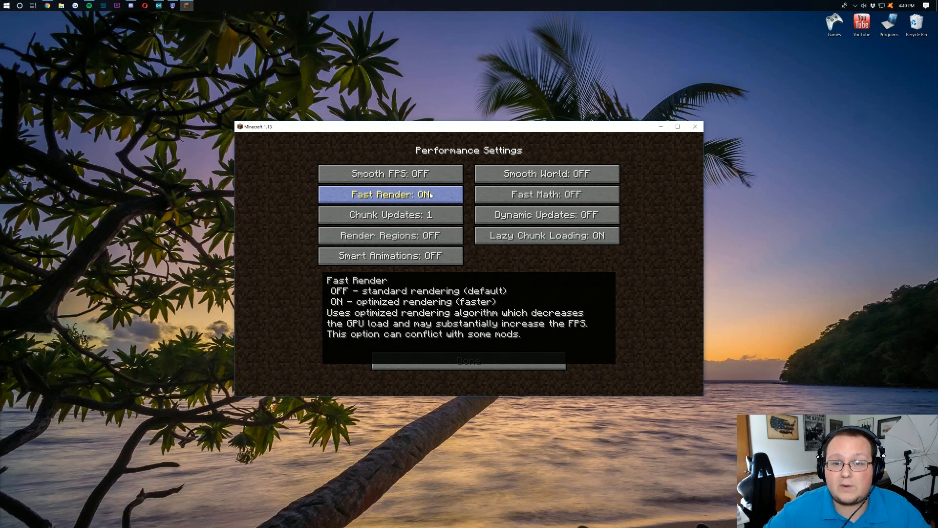
left_click(390, 193)
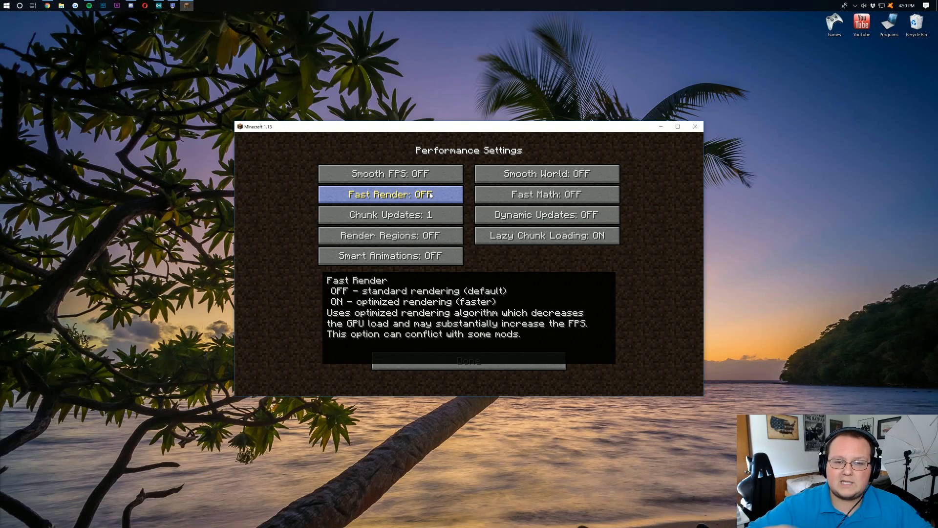
left_click(390, 193)
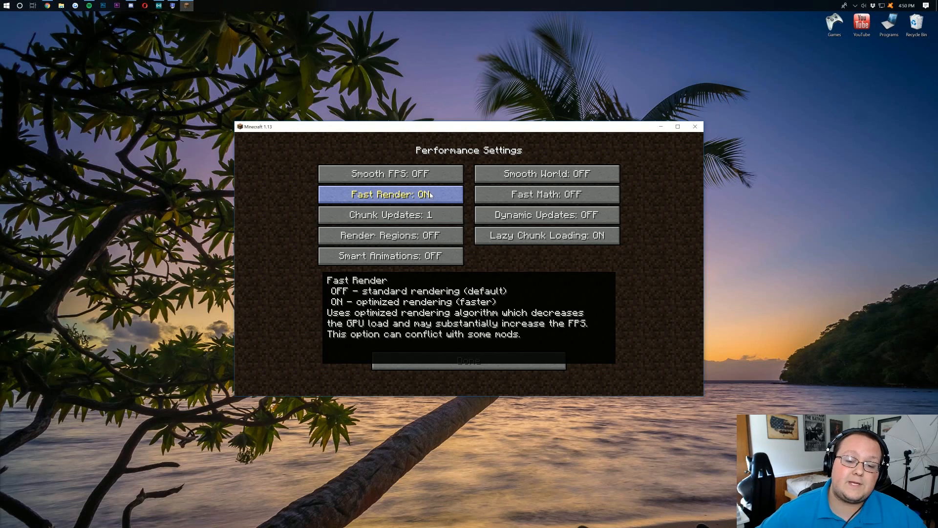
mouse_move(545, 194)
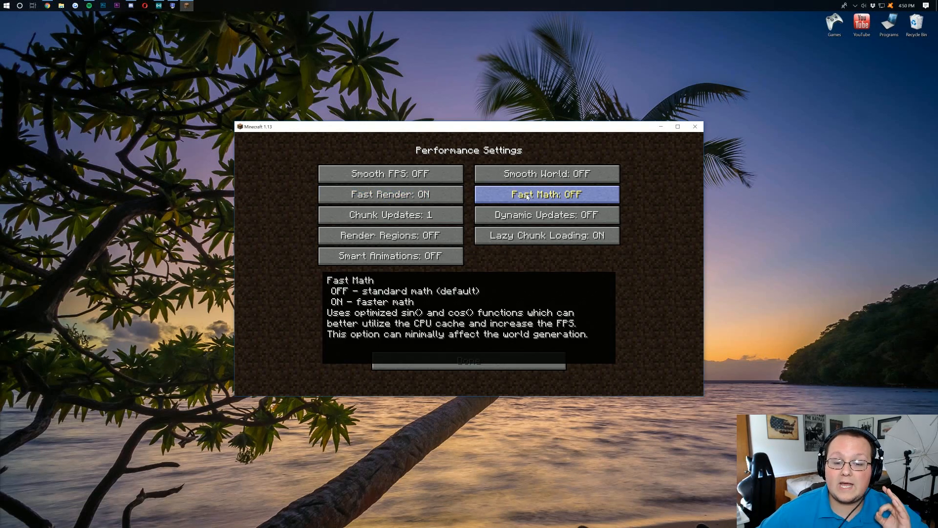
left_click(546, 194)
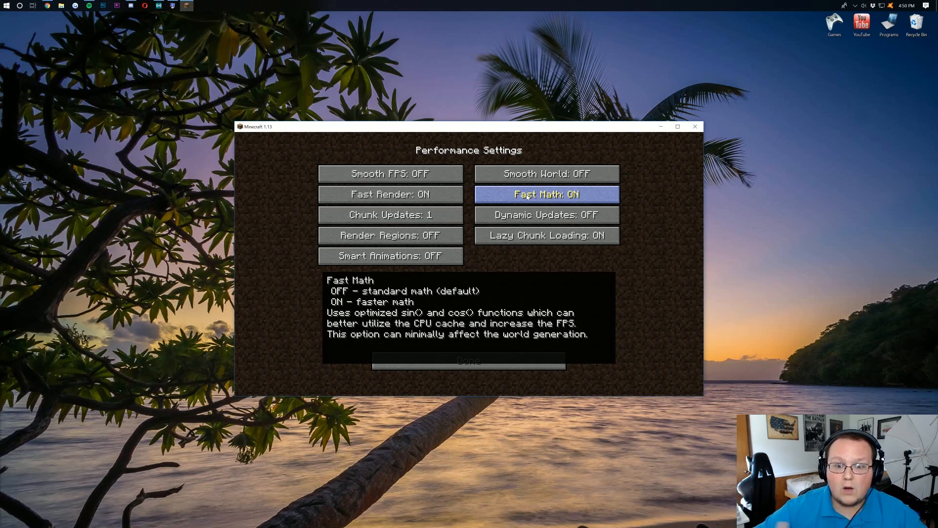
left_click(545, 193)
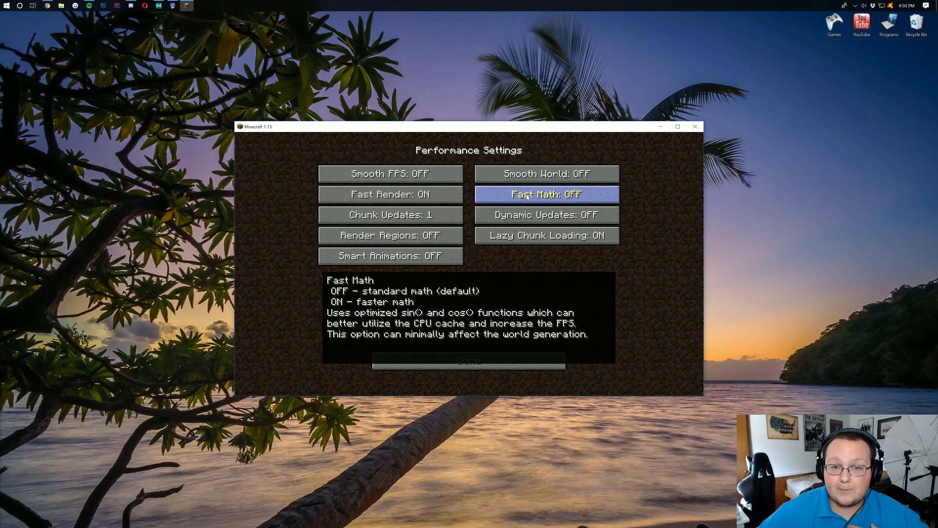
left_click(545, 193)
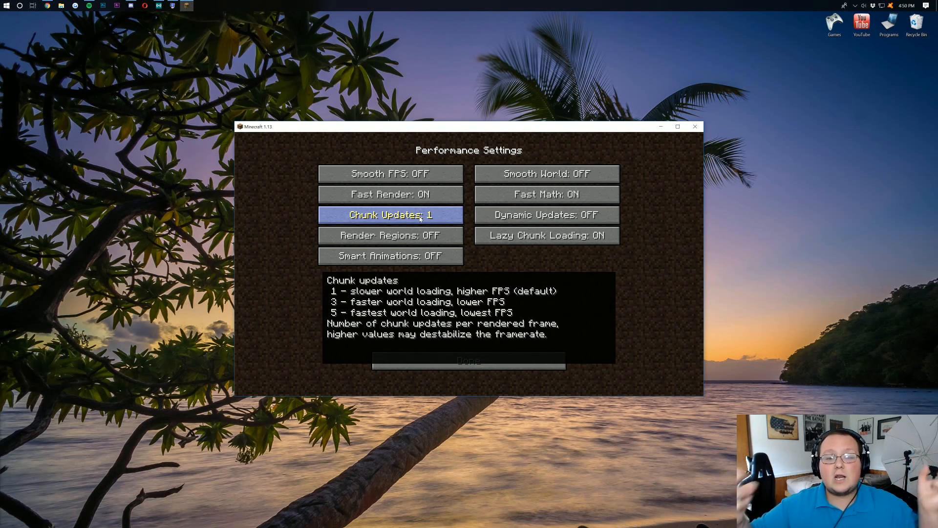
mouse_move(545, 215)
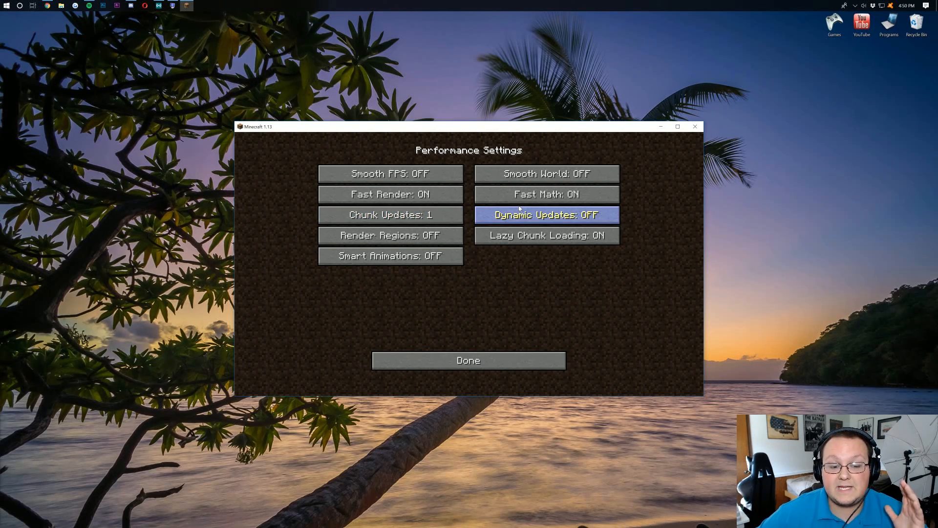
Turn Dynamic Updates, Render Regions and Smart Animations on.
left_click(545, 215)
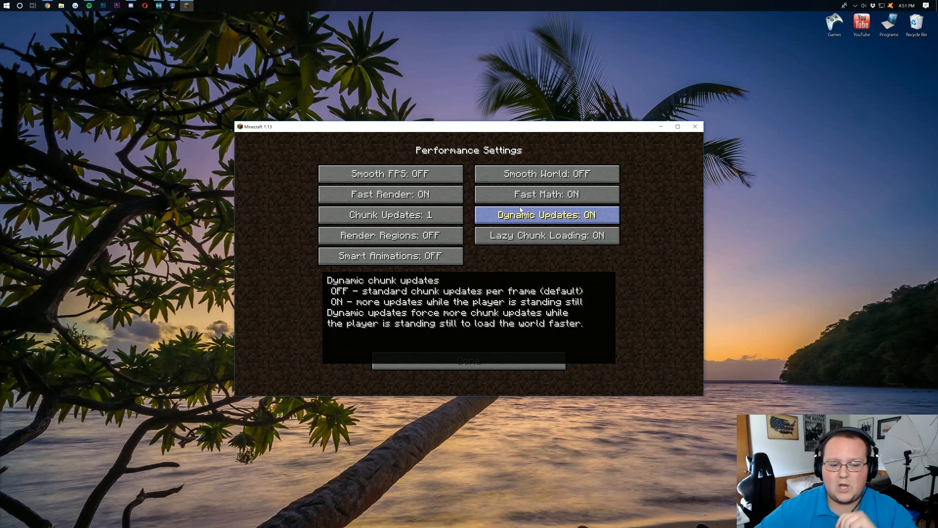
mouse_move(390, 235)
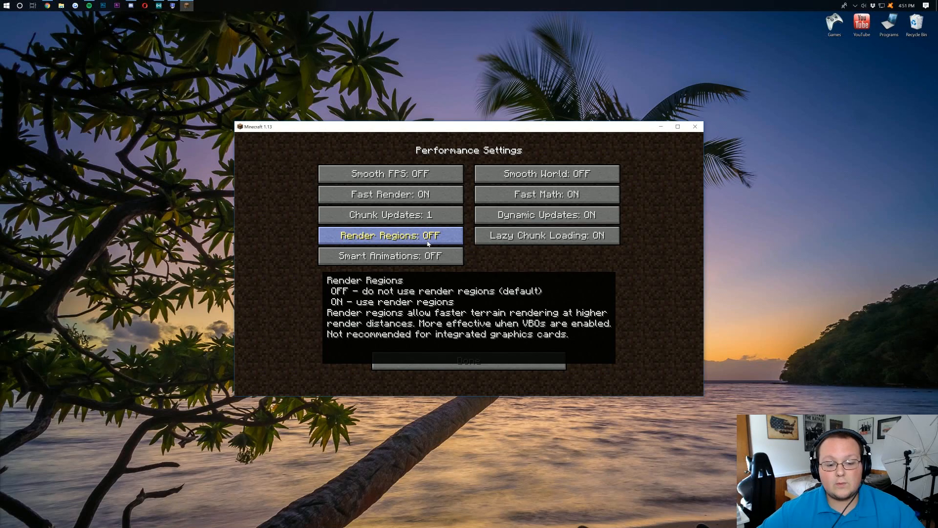
left_click(390, 236)
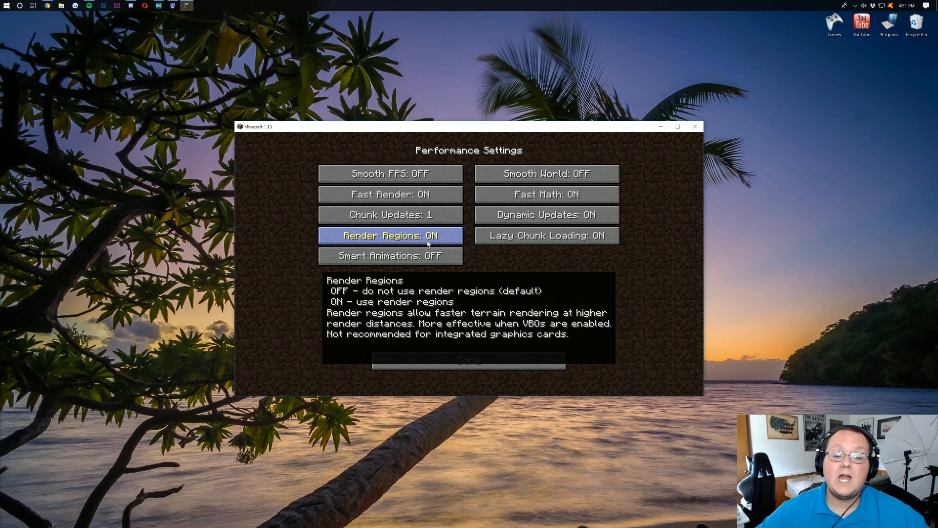
left_click(390, 236)
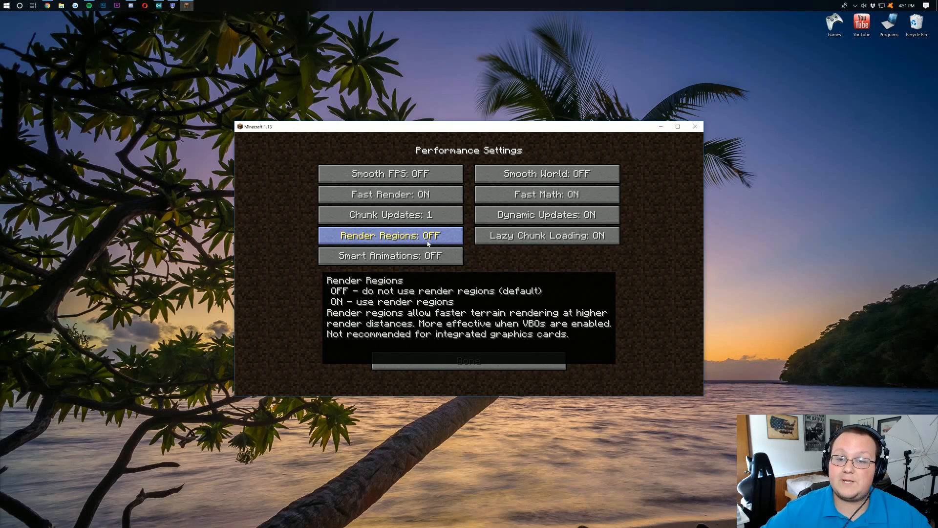
left_click(390, 234)
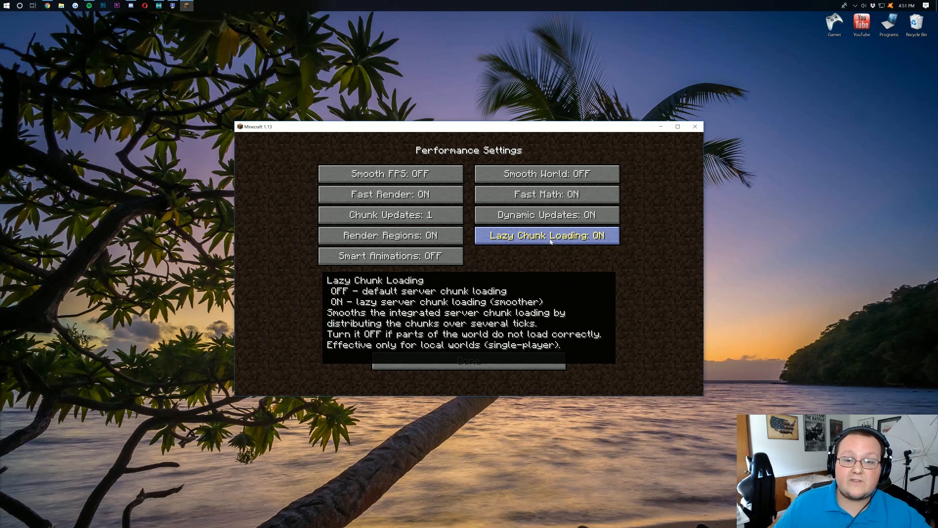
mouse_move(504, 252)
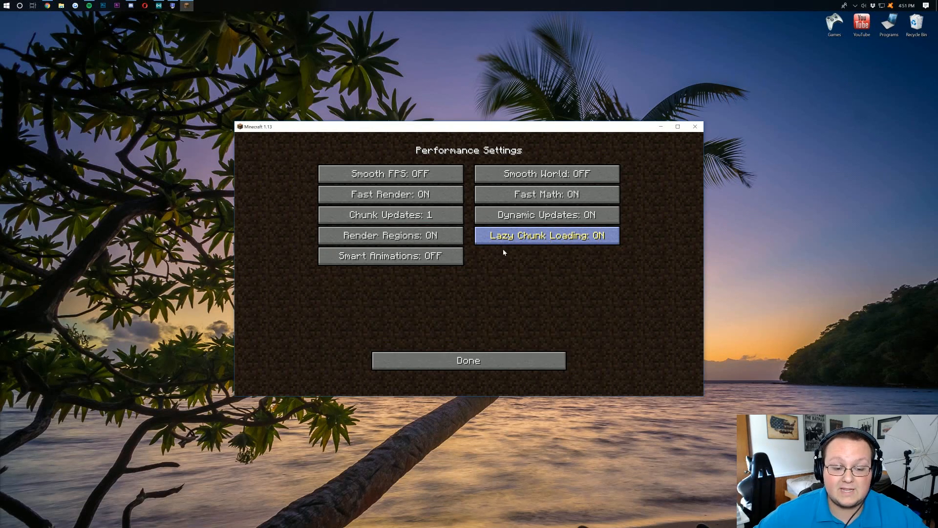
mouse_move(390, 255)
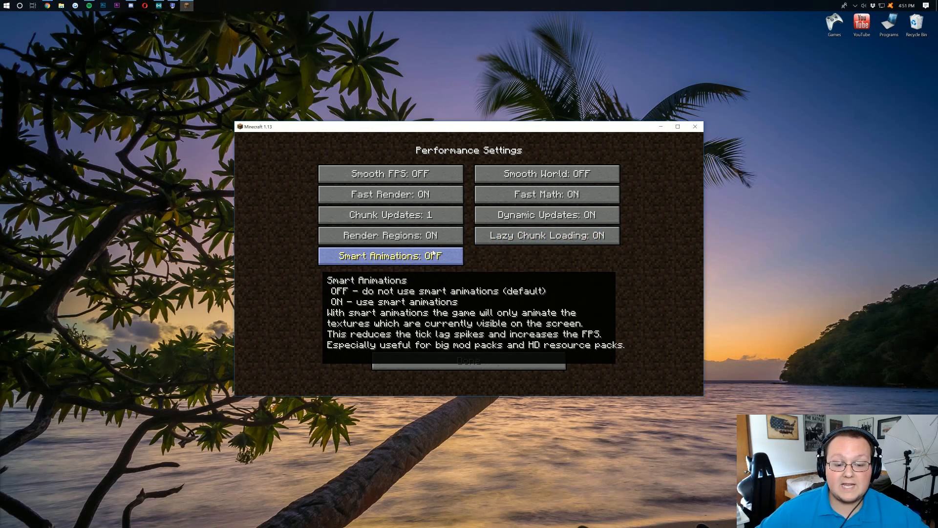
left_click(390, 255)
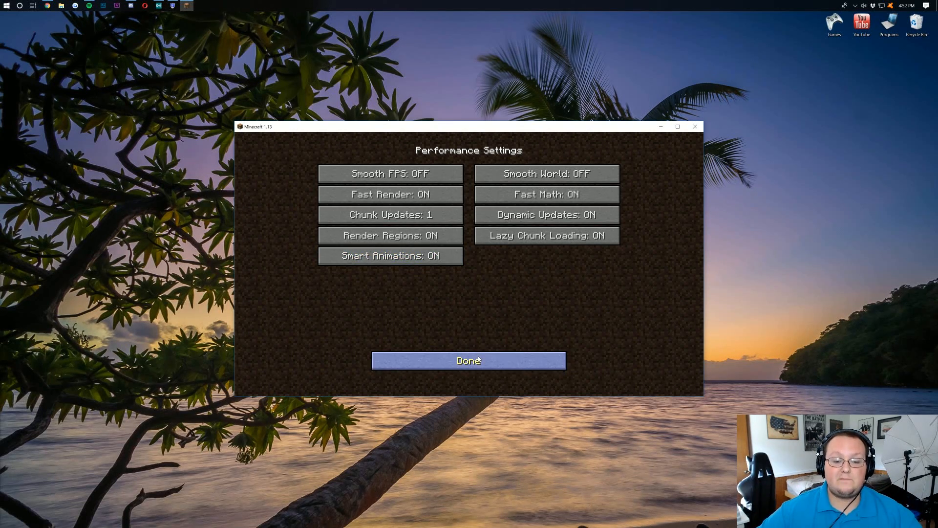
Confirm Performance, check the Animations screen is all off, and move on to Other settings.
left_click(468, 361)
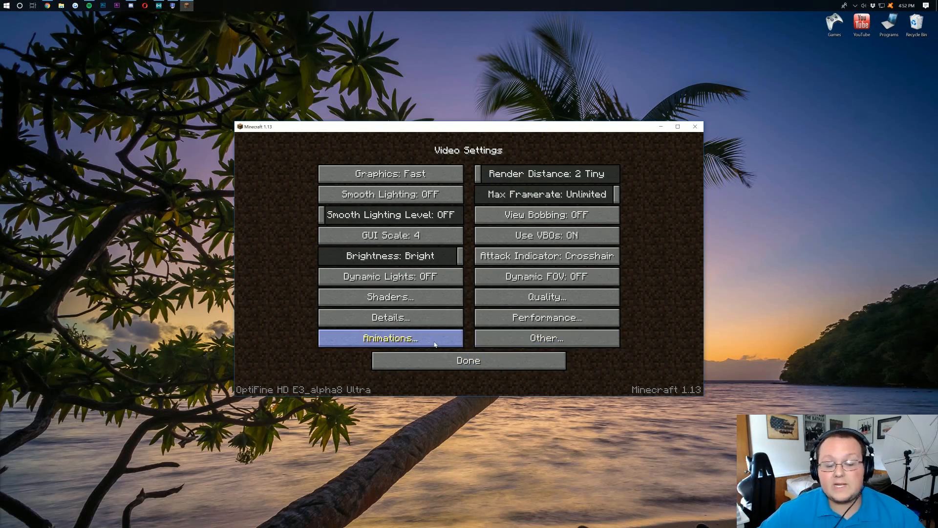
left_click(390, 337)
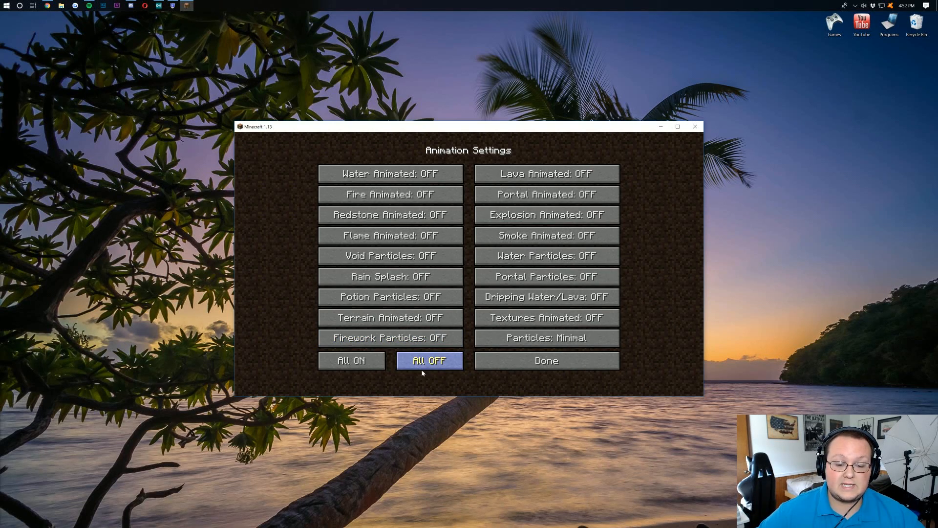
left_click(545, 360)
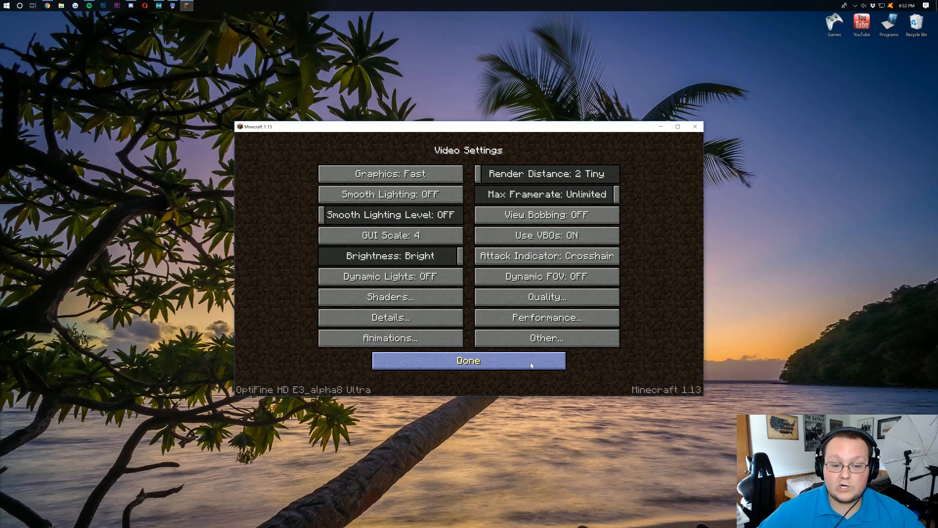
left_click(545, 337)
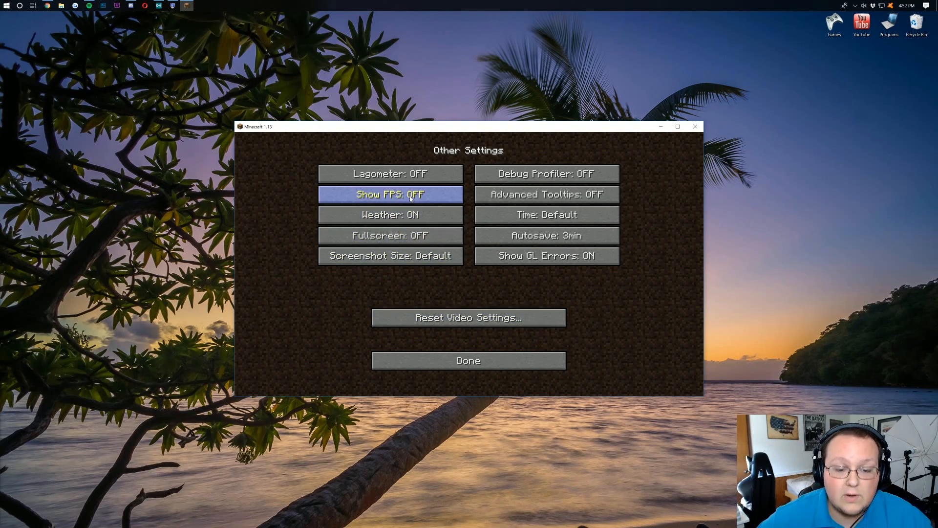
Set Show FPS on, leaving Weather on and Time at Default after cycling both.
left_click(390, 193)
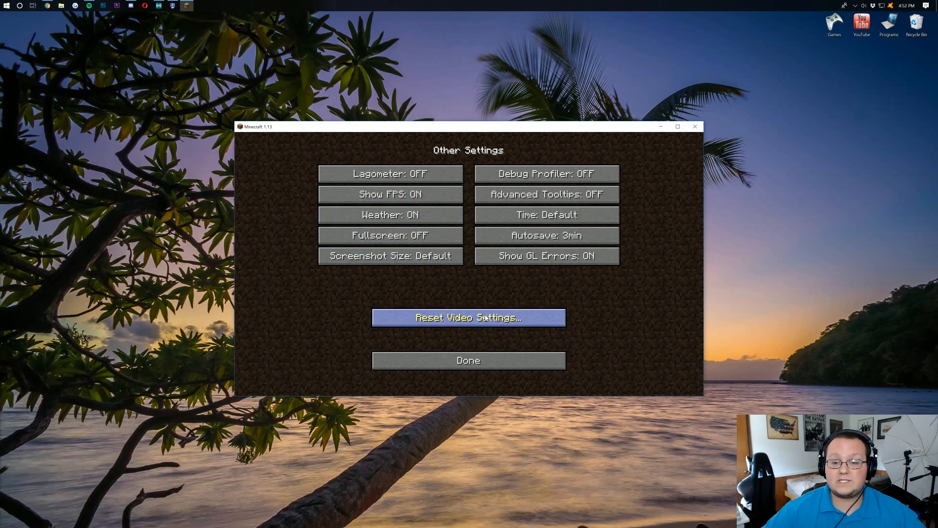
mouse_move(390, 234)
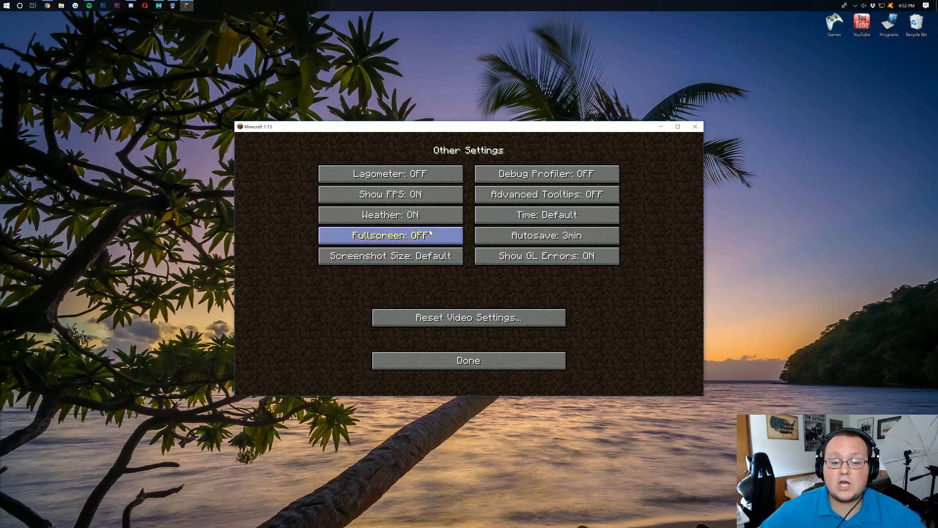
left_click(390, 215)
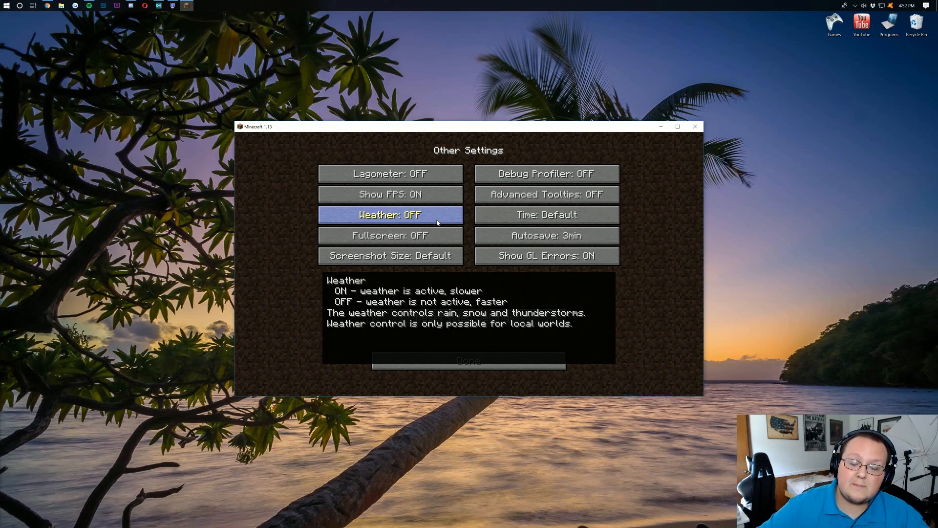
left_click(390, 215)
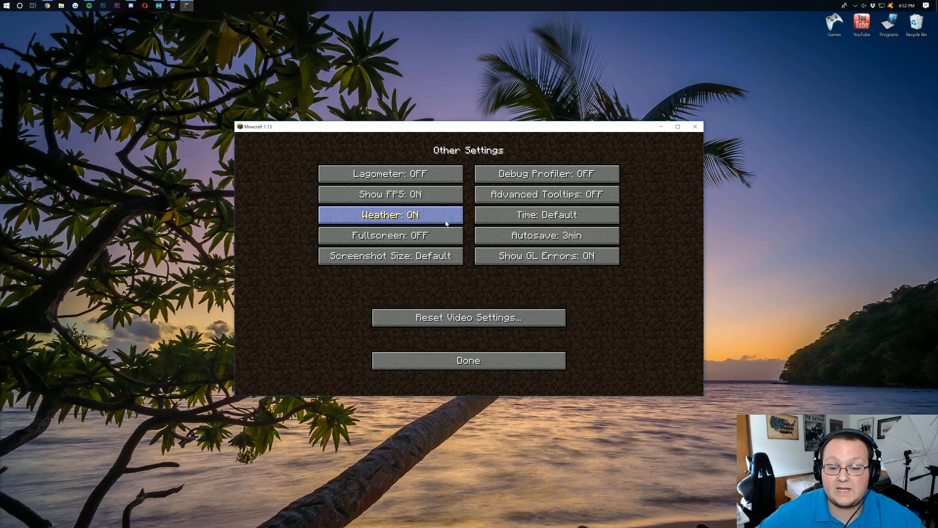
left_click(545, 215)
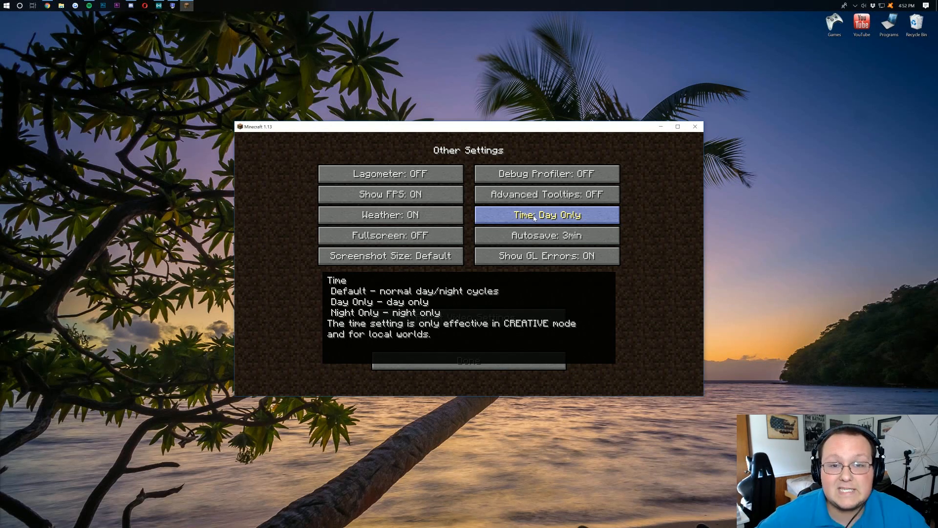
left_click(545, 215)
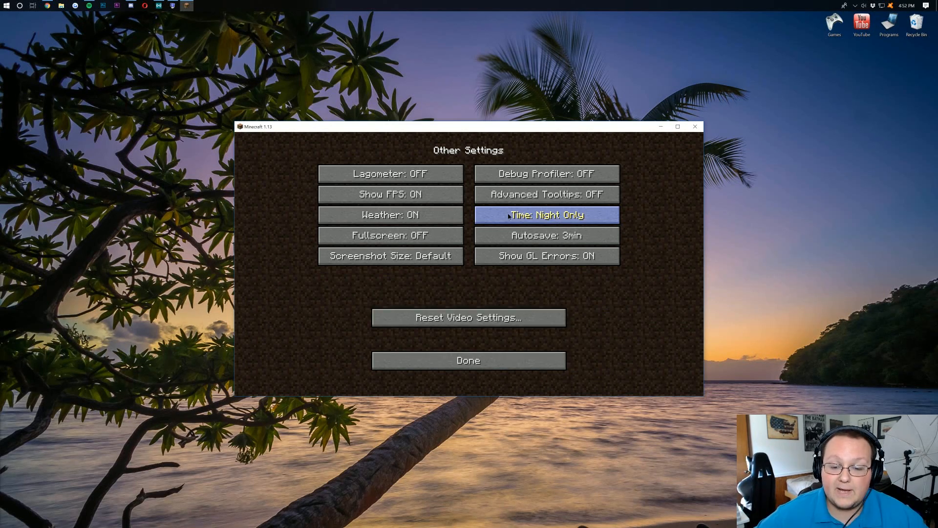
left_click(545, 215)
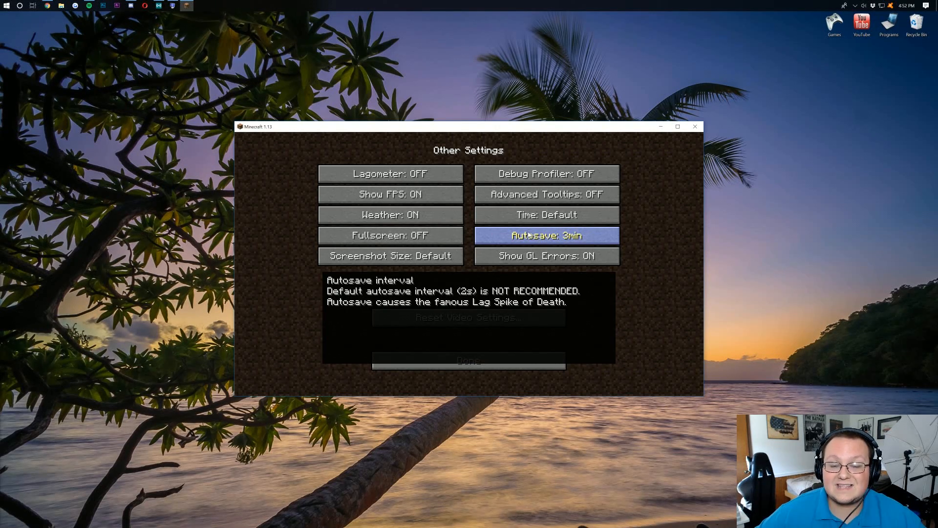
Cycle Autosave and leave it at 3min, then confirm Other settings with Done.
left_click(545, 235)
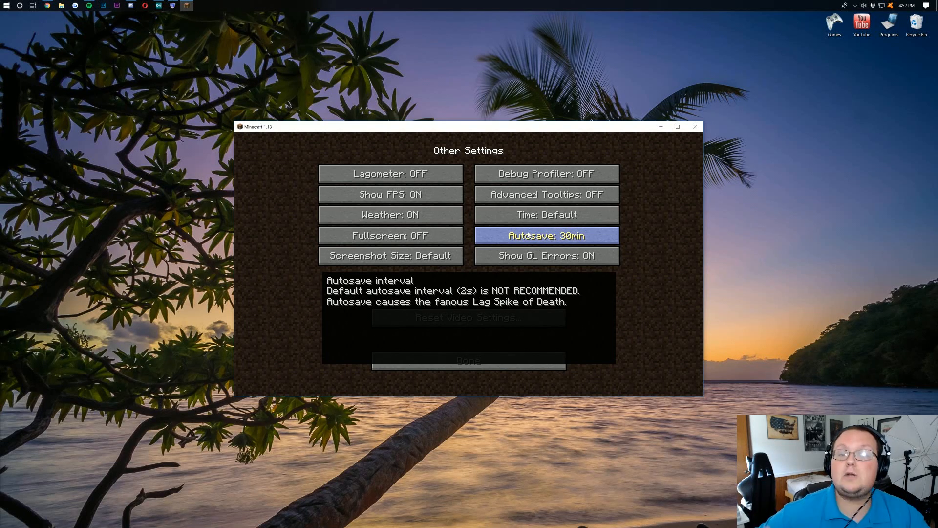
left_click(545, 236)
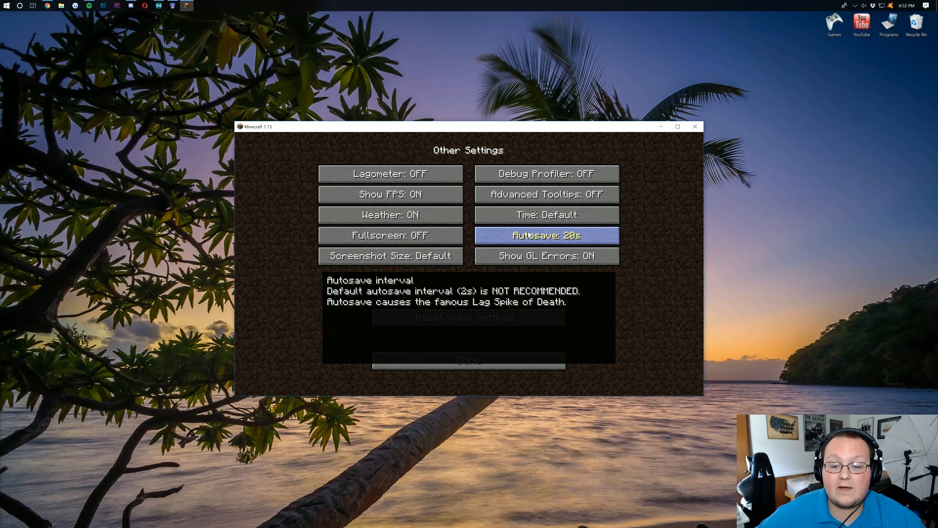
left_click(545, 234)
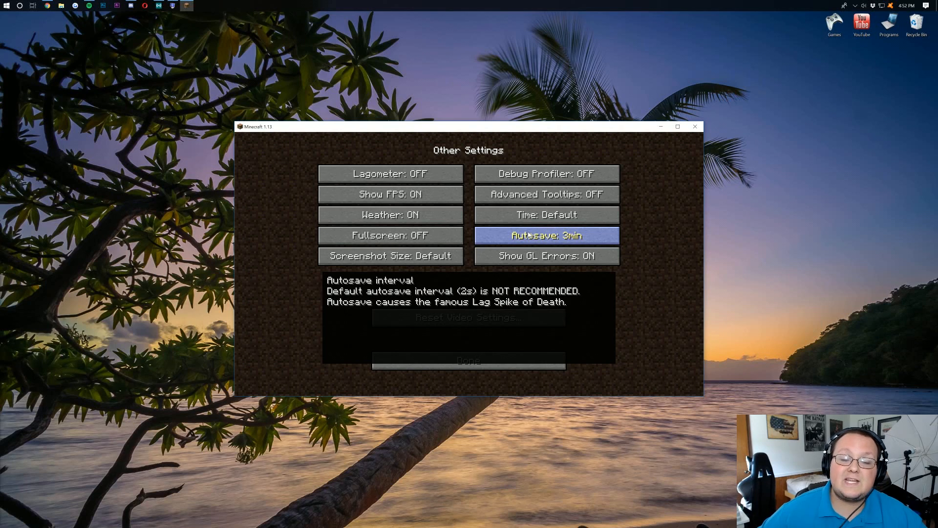
left_click(545, 234)
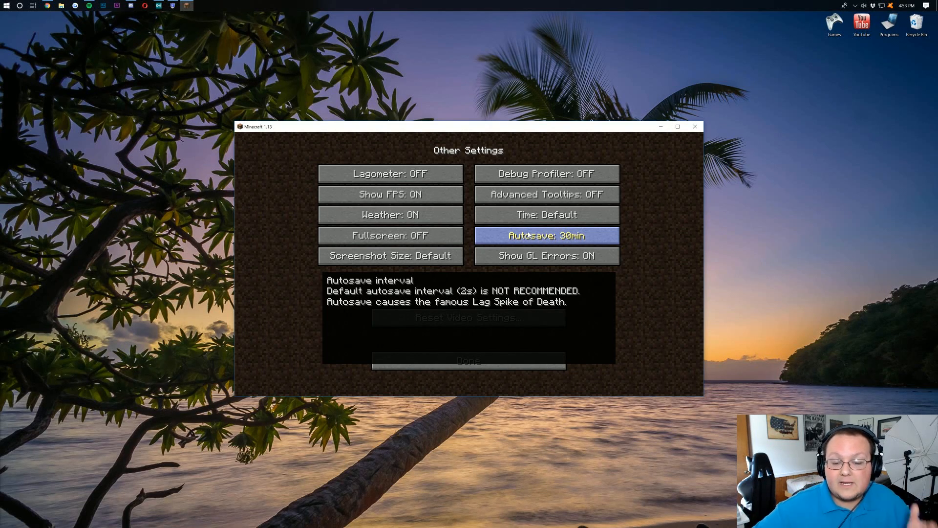
left_click(545, 236)
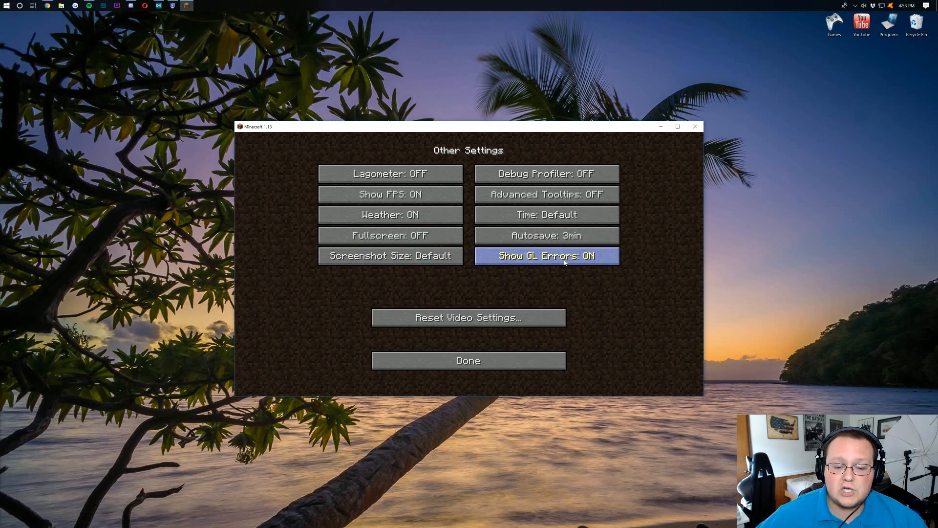
mouse_move(546, 255)
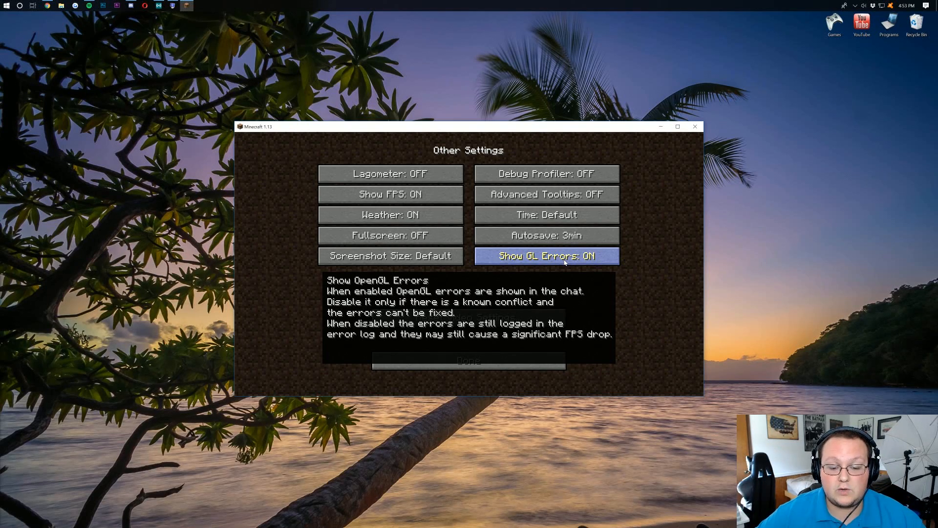
left_click(468, 360)
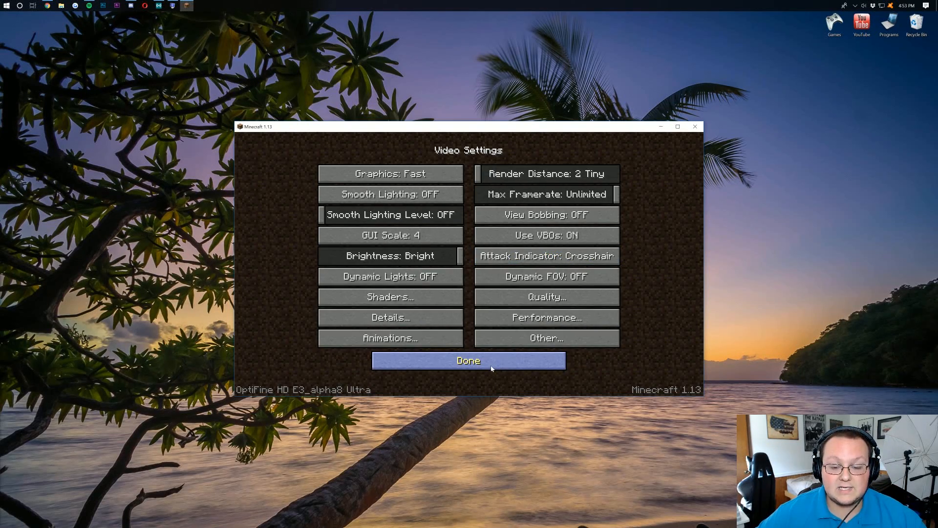
Leave Video Settings and reach the resource pack selection with only Default active.
left_click(468, 360)
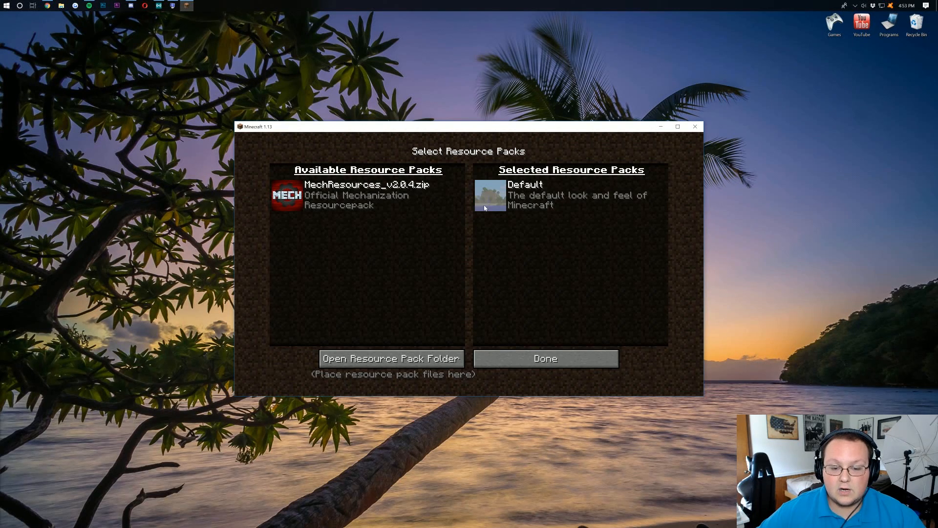
mouse_move(546, 213)
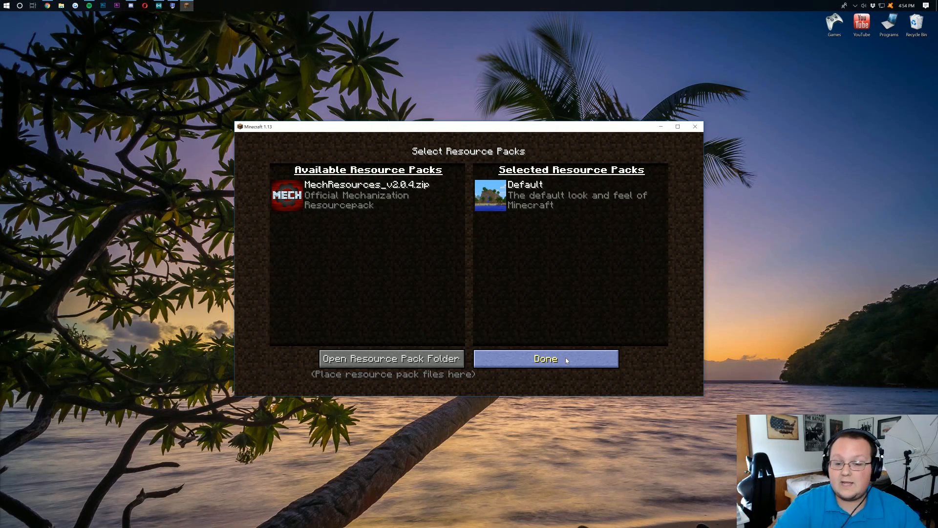
Back out of Resource Packs and Options to the title screen and start Singleplayer.
left_click(545, 359)
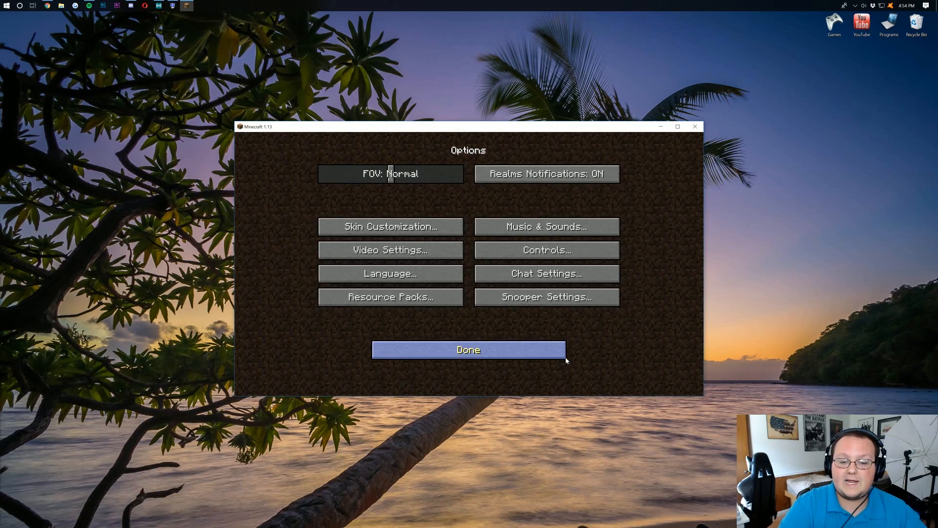
left_click(468, 350)
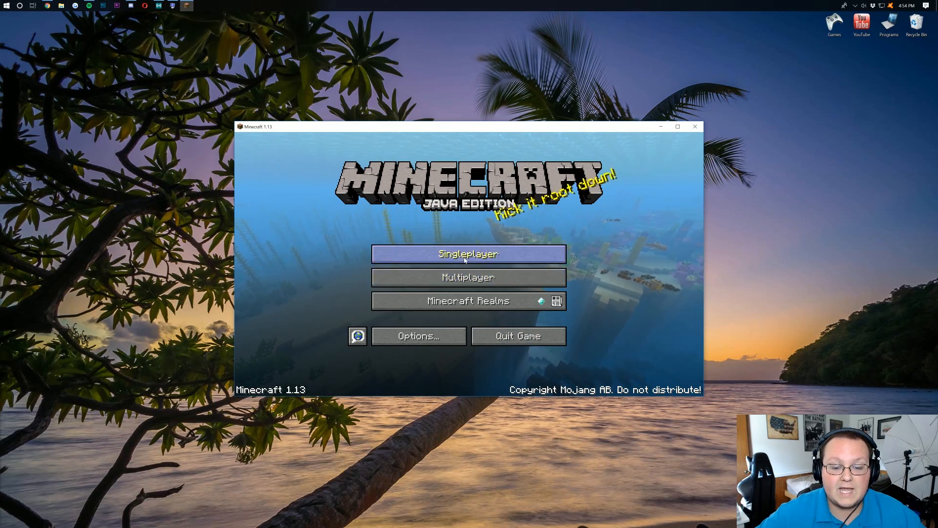
left_click(468, 254)
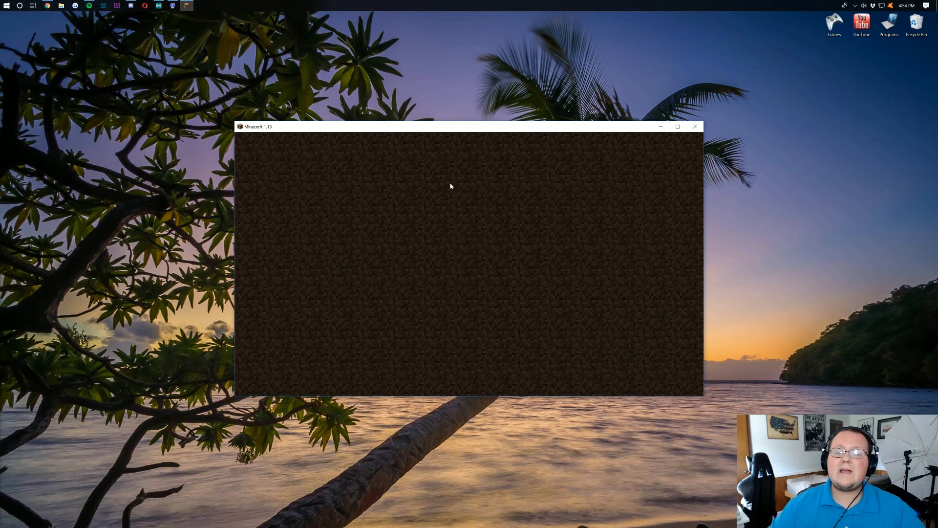